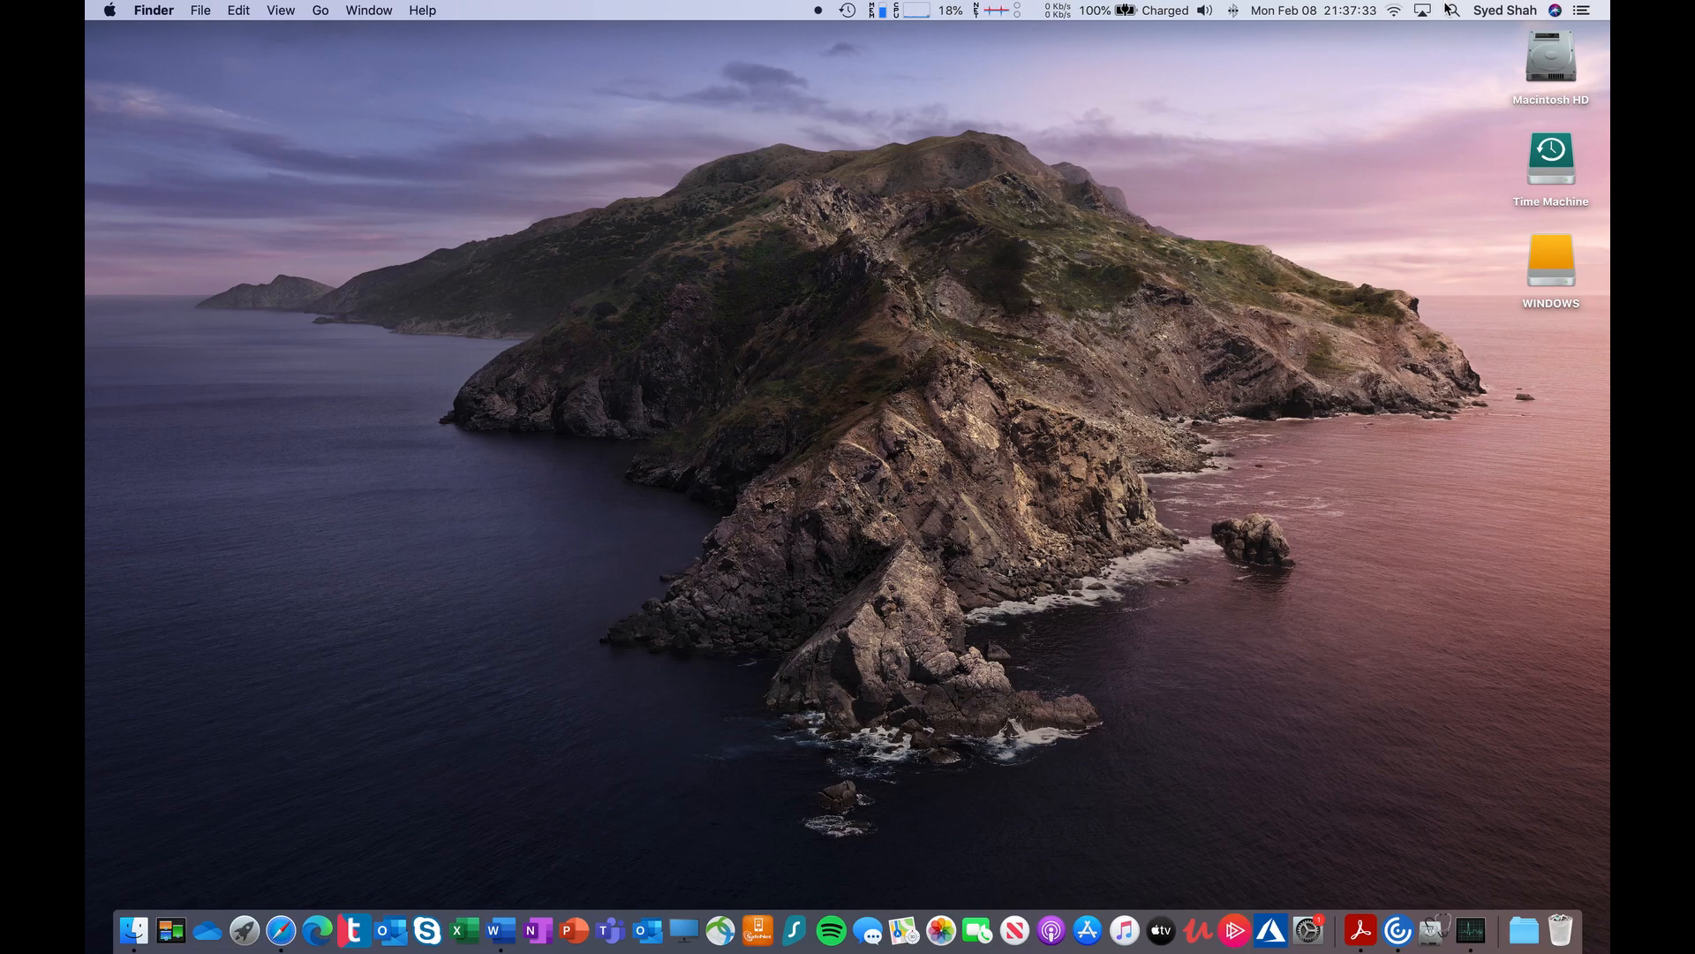
- Search Spotlight for Disk Utility and launch it
{"action": "type", "text": "dozer.app"}
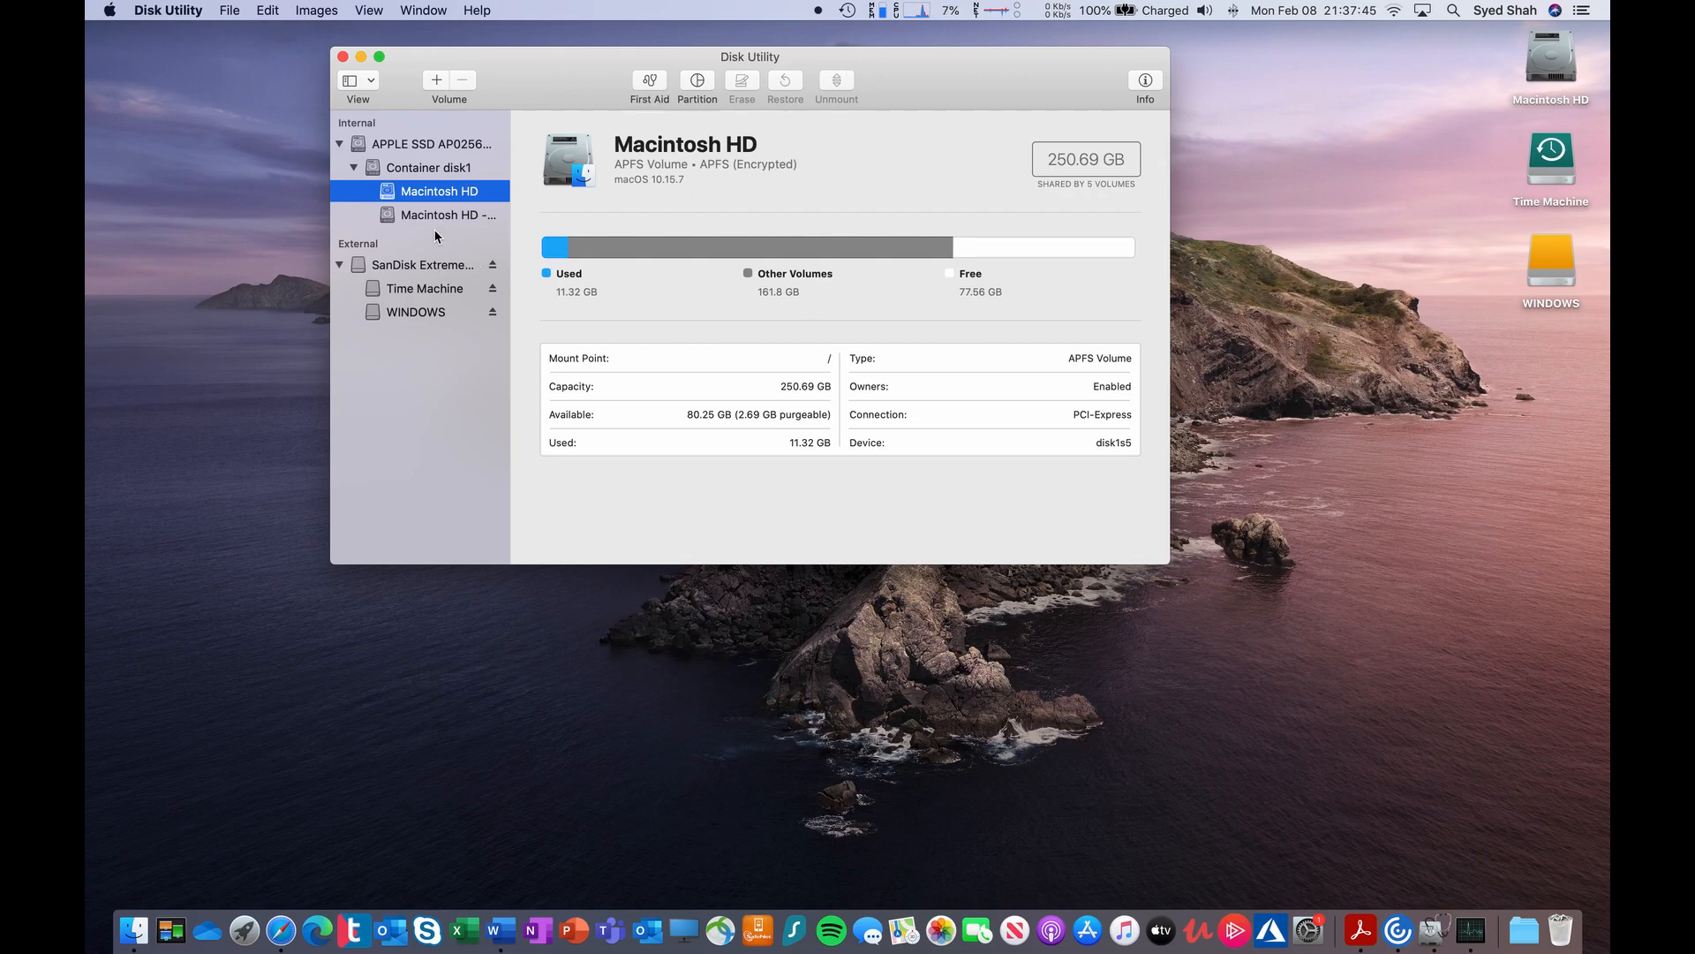
- Inspect the SanDisk drive, its WINDOWS partition and the 249.51 GB Time Machine volume
{"action": "left_click", "coordinate": [422, 265]}
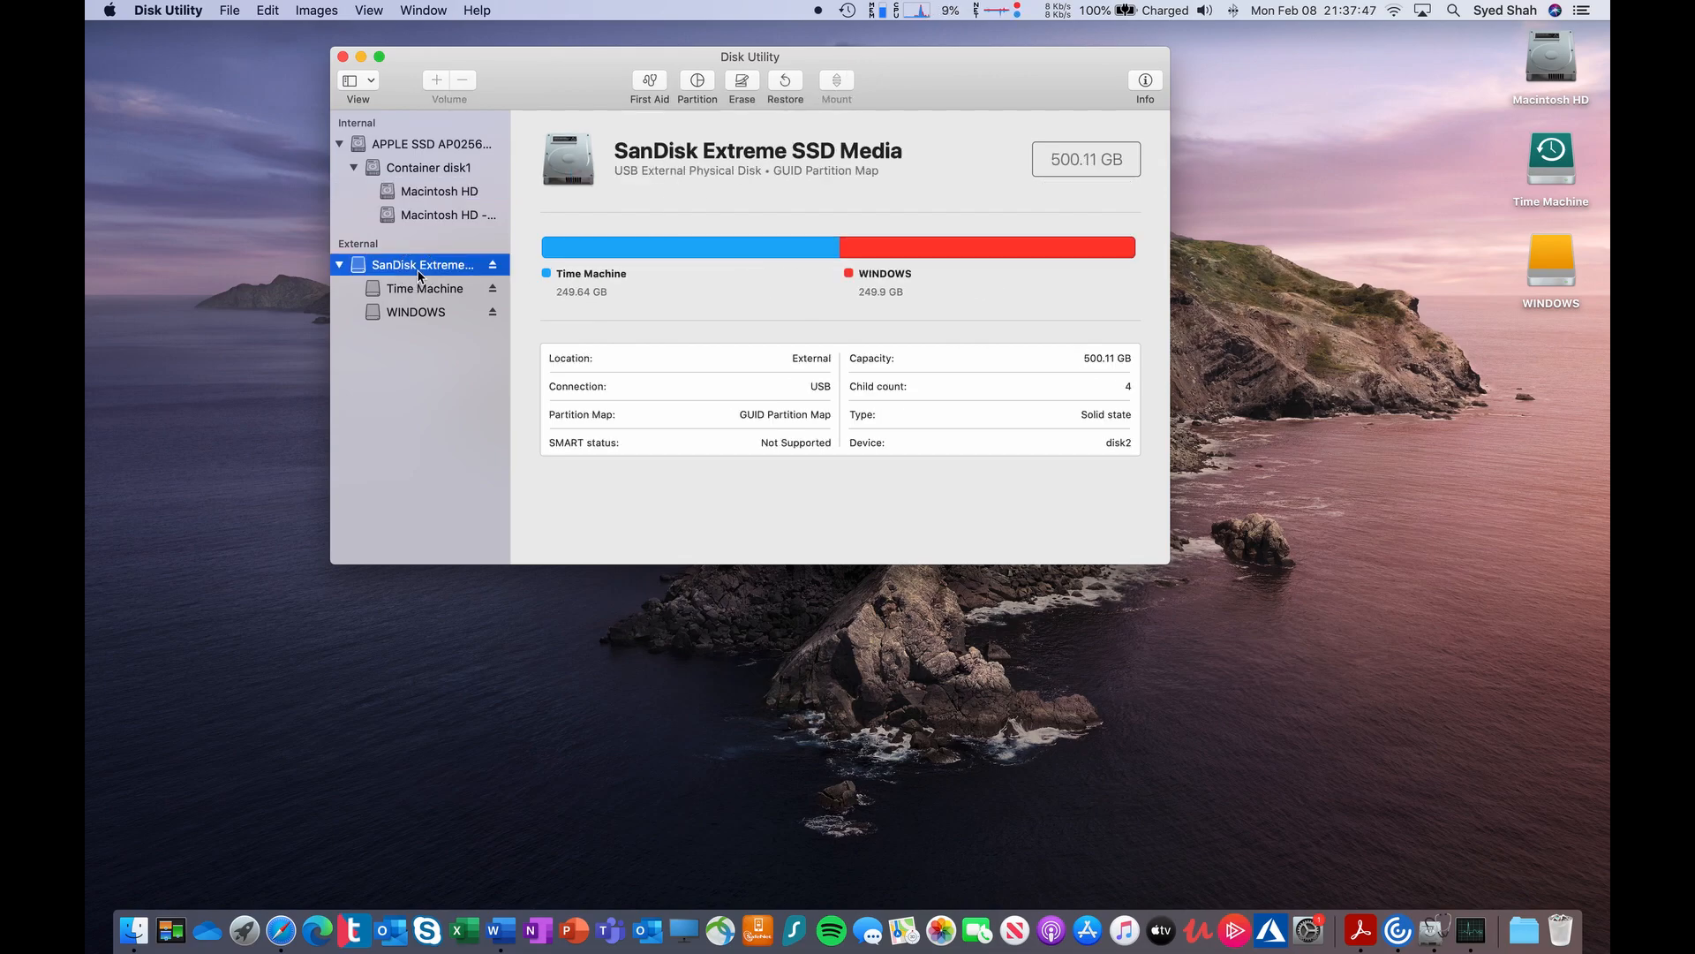
{"action": "double_click", "coordinate": [422, 265]}
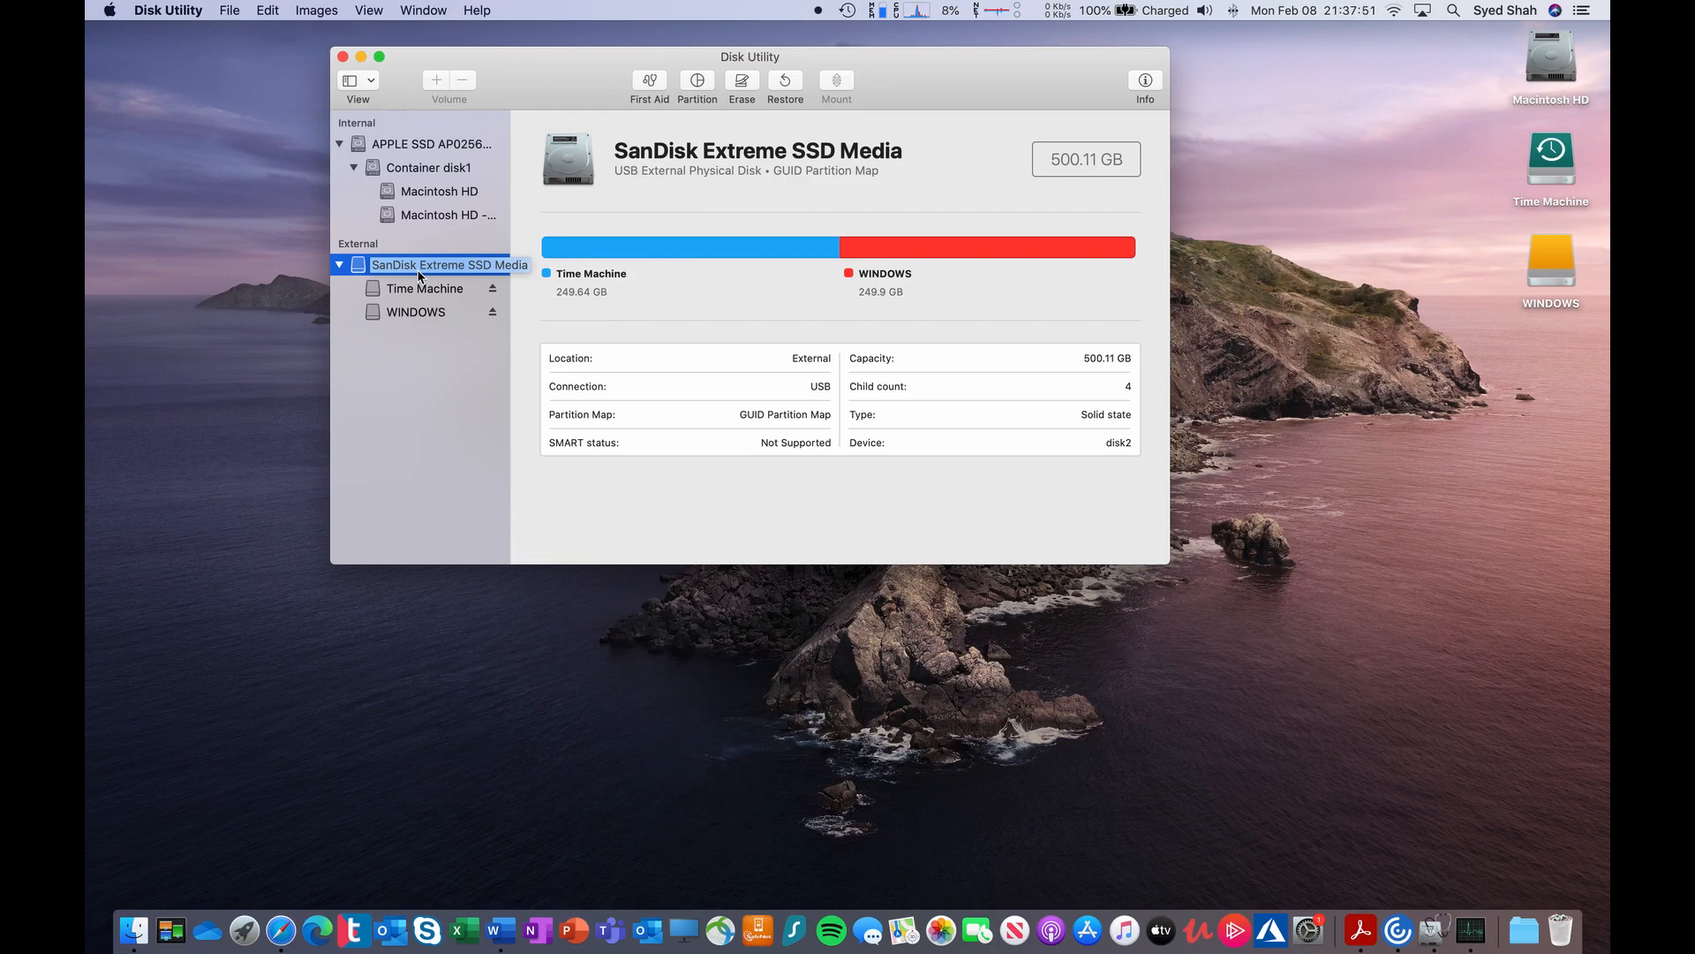
{"action": "left_click", "coordinate": [416, 312]}
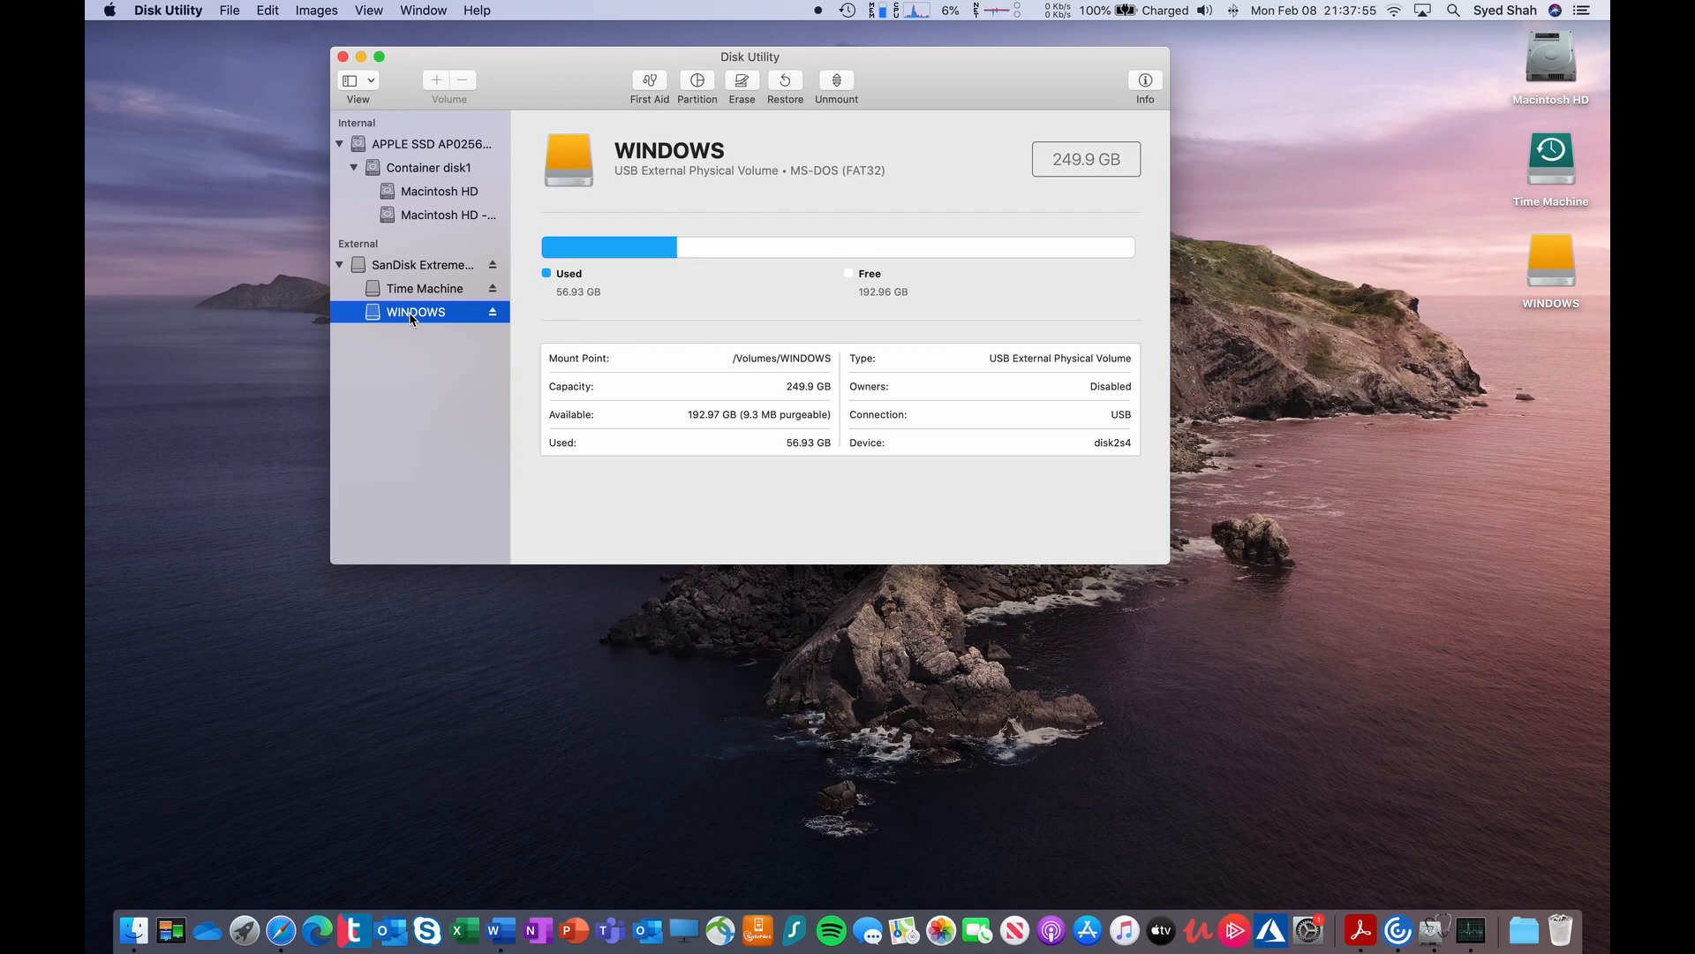
{"action": "left_click", "coordinate": [424, 287]}
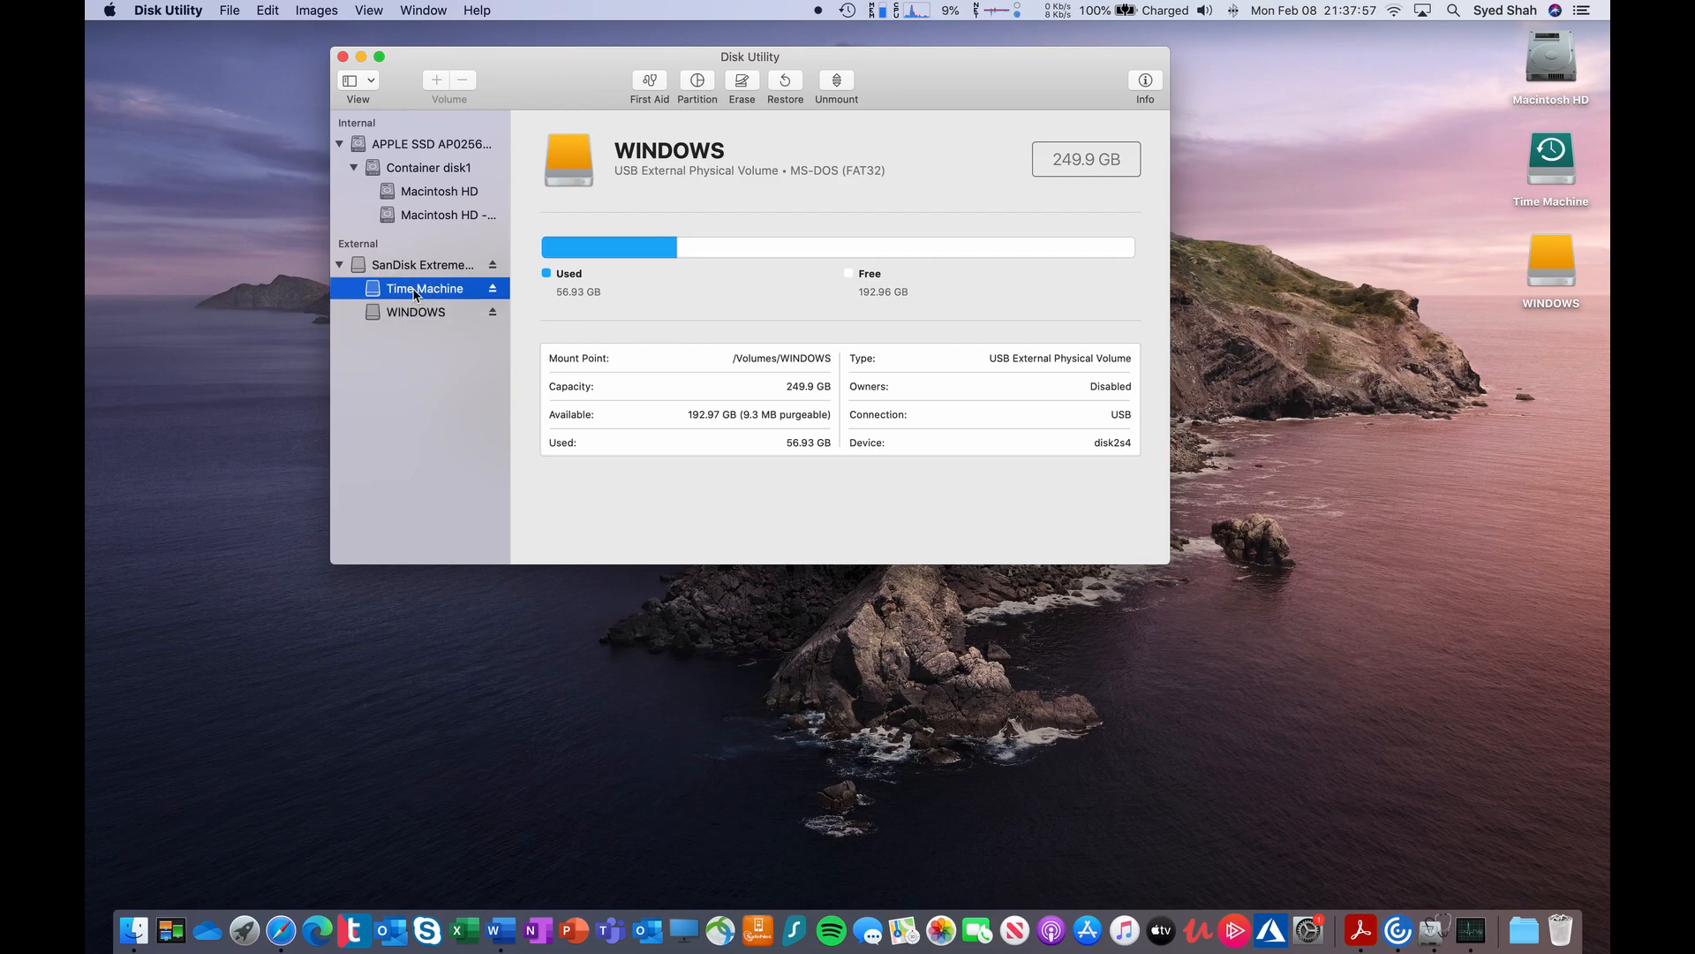
{"action": "left_click", "coordinate": [424, 289]}
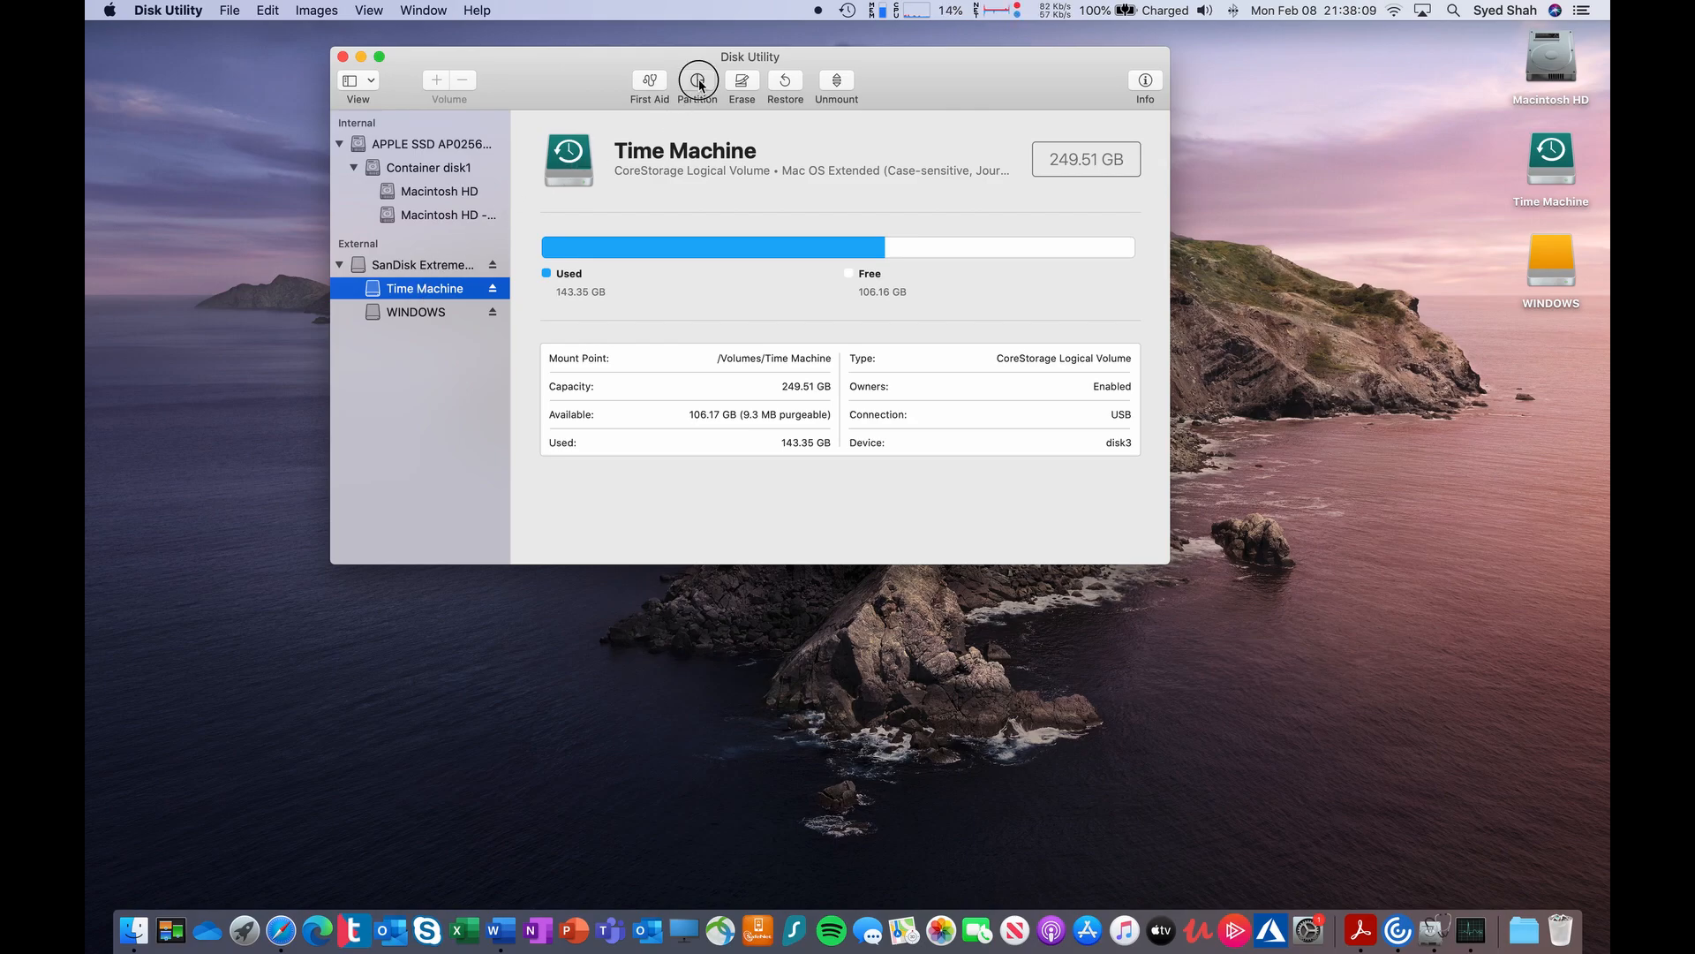
- Open the SanDisk drive's partition layout and examine the WINDOWS and Time Machine partitions
{"action": "left_click", "coordinate": [697, 81]}
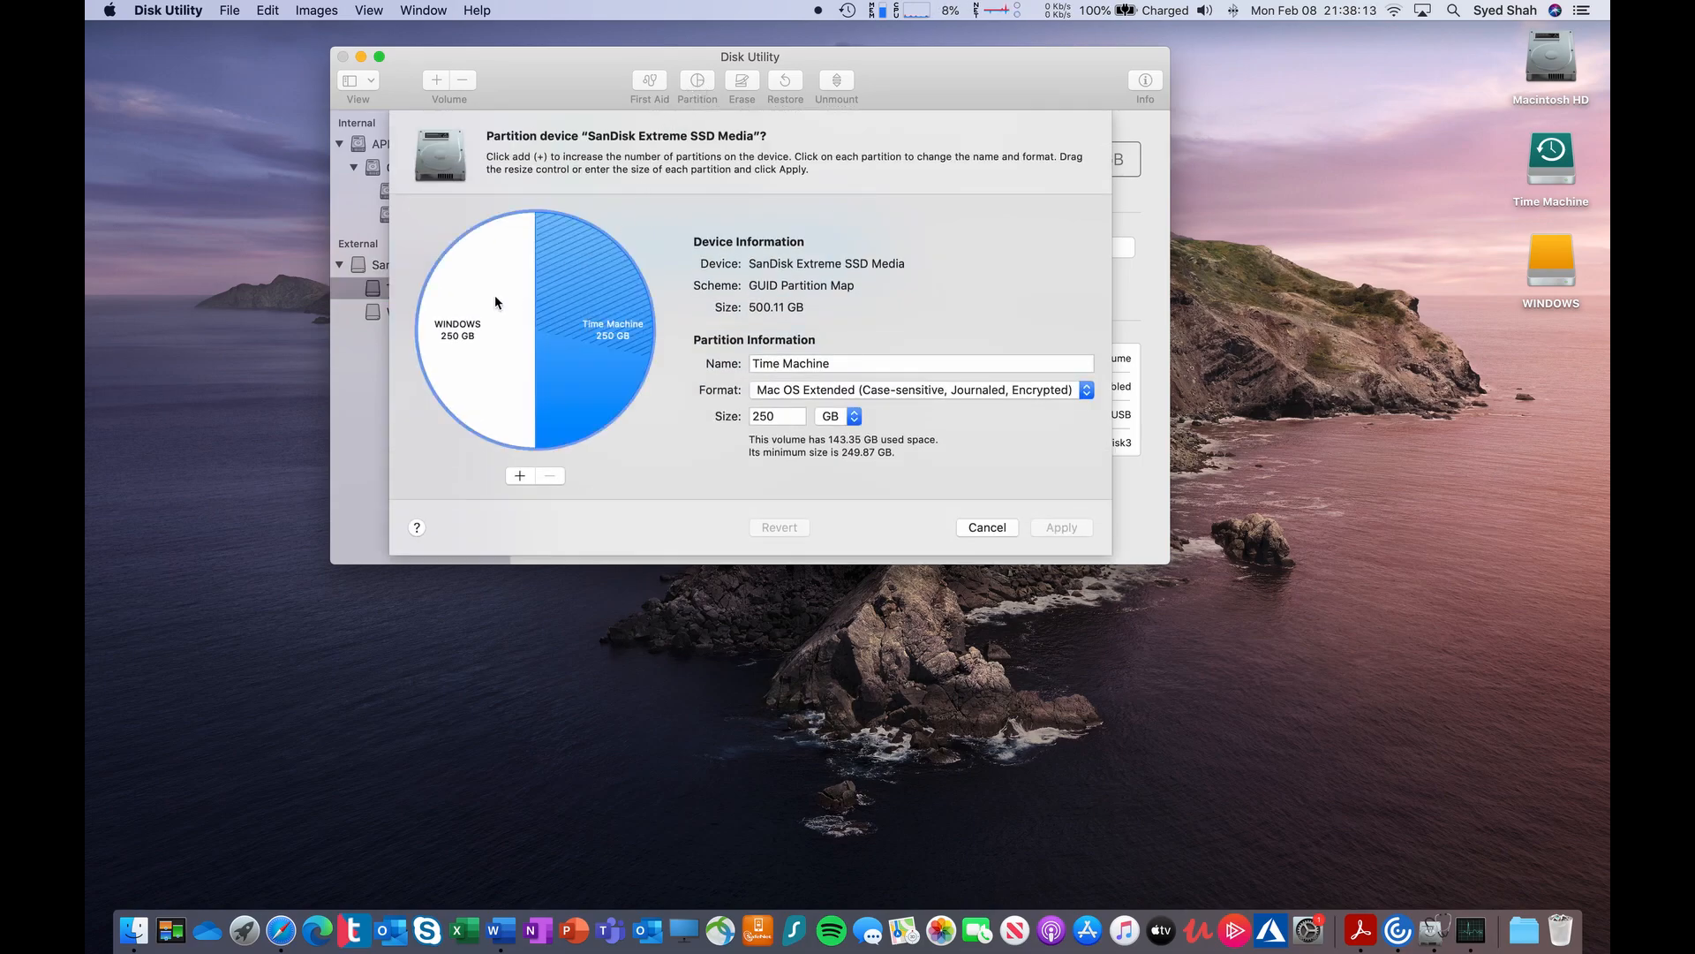
{"action": "left_click", "coordinate": [457, 329]}
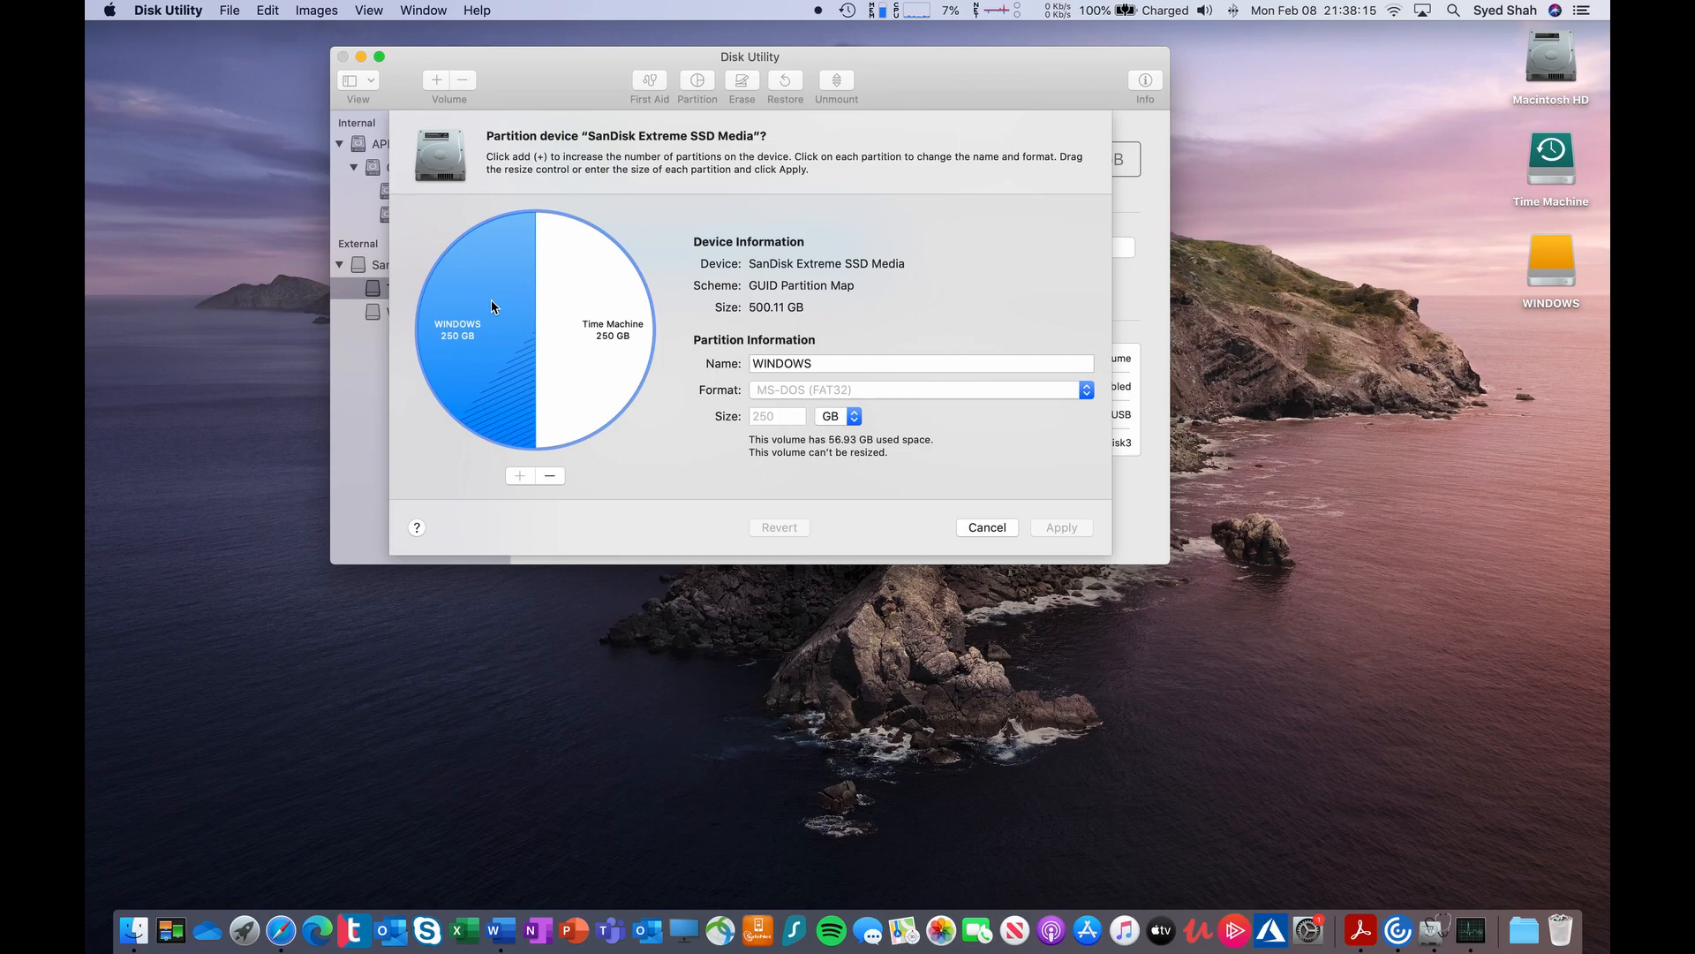
{"action": "left_click", "coordinate": [611, 329]}
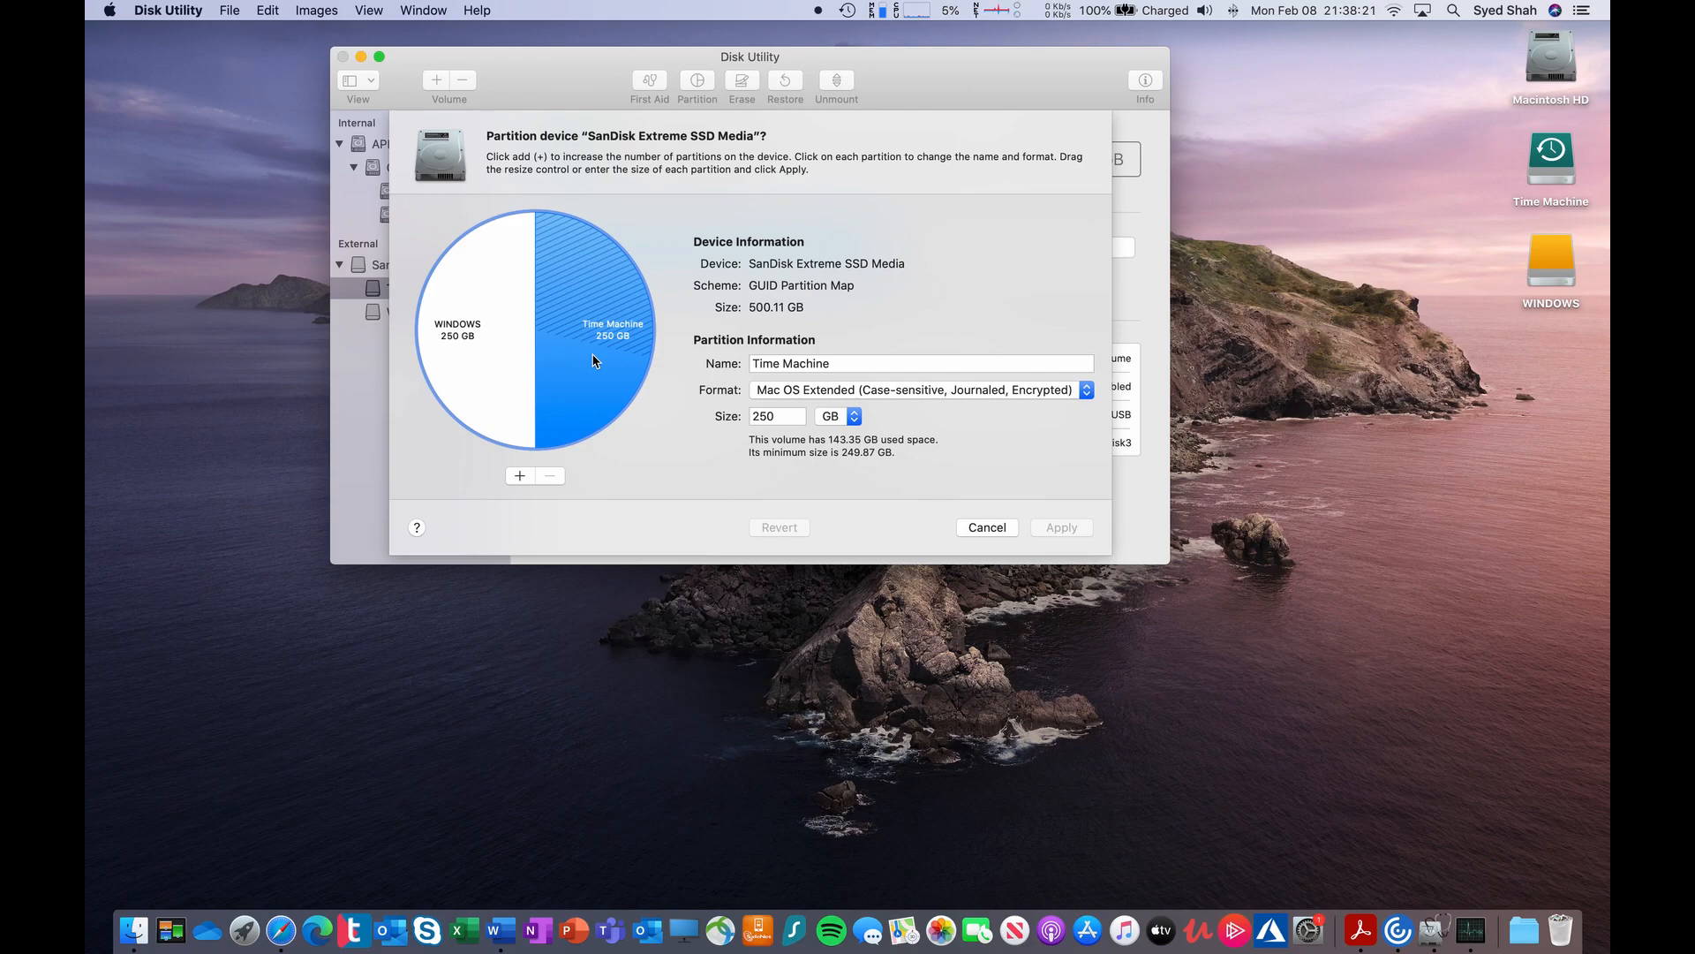
{"action": "left_click", "coordinate": [457, 391]}
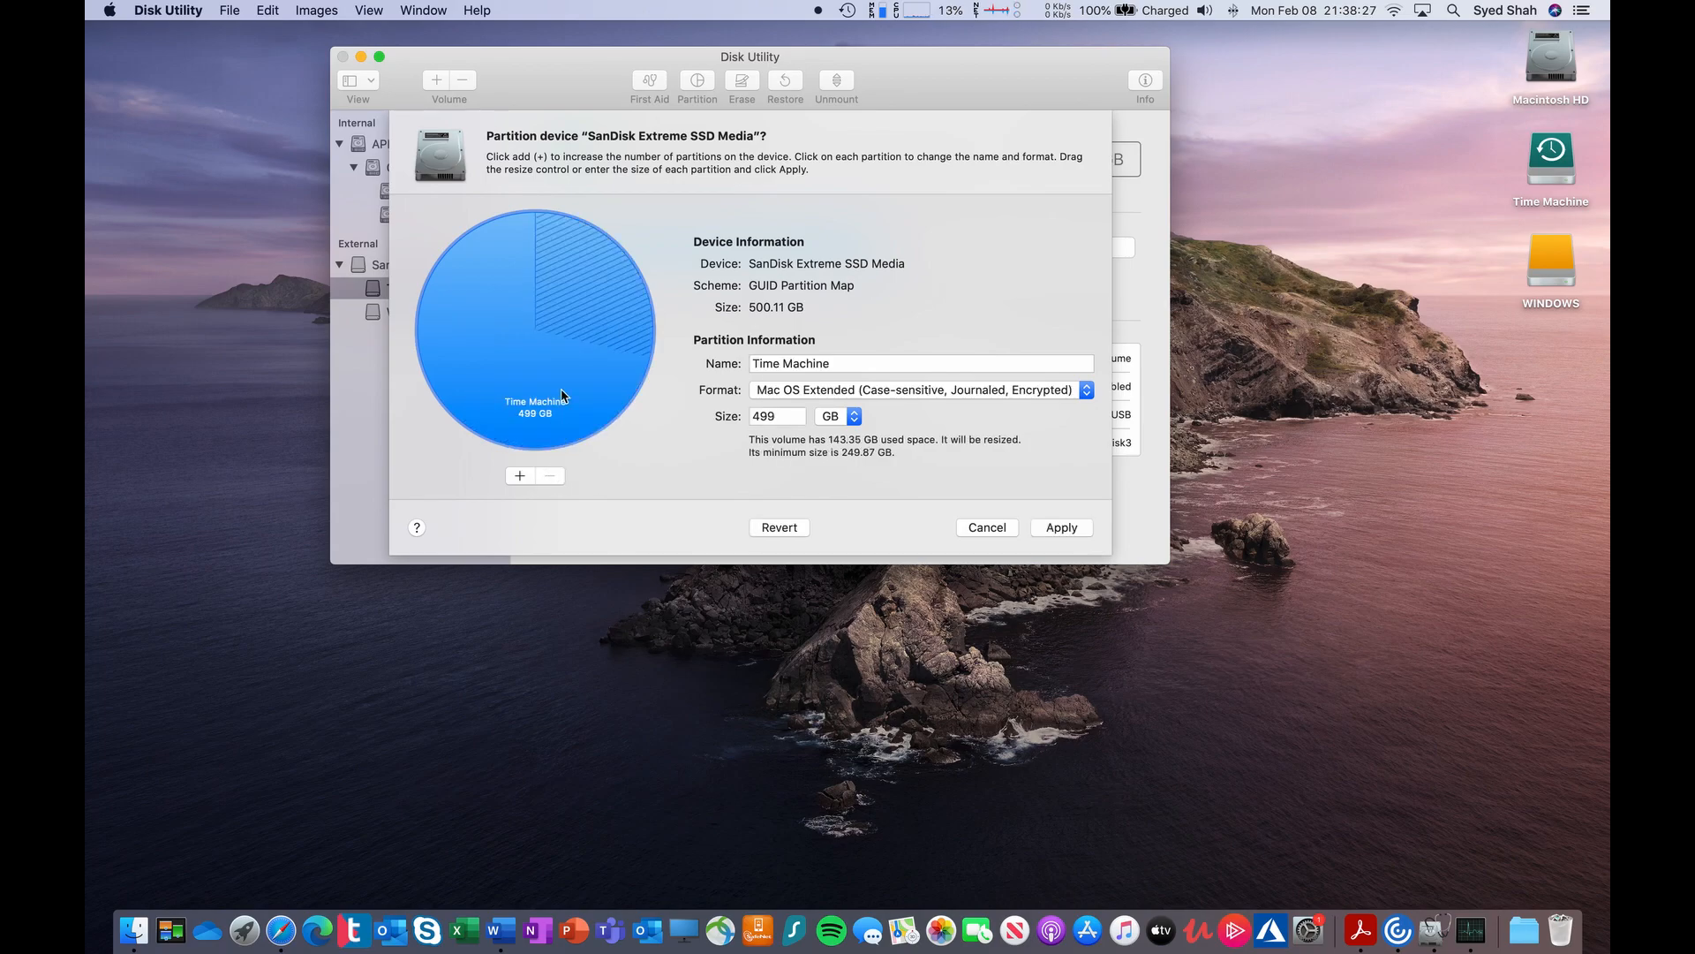
{"action": "mouse_move", "coordinate": [558, 372]}
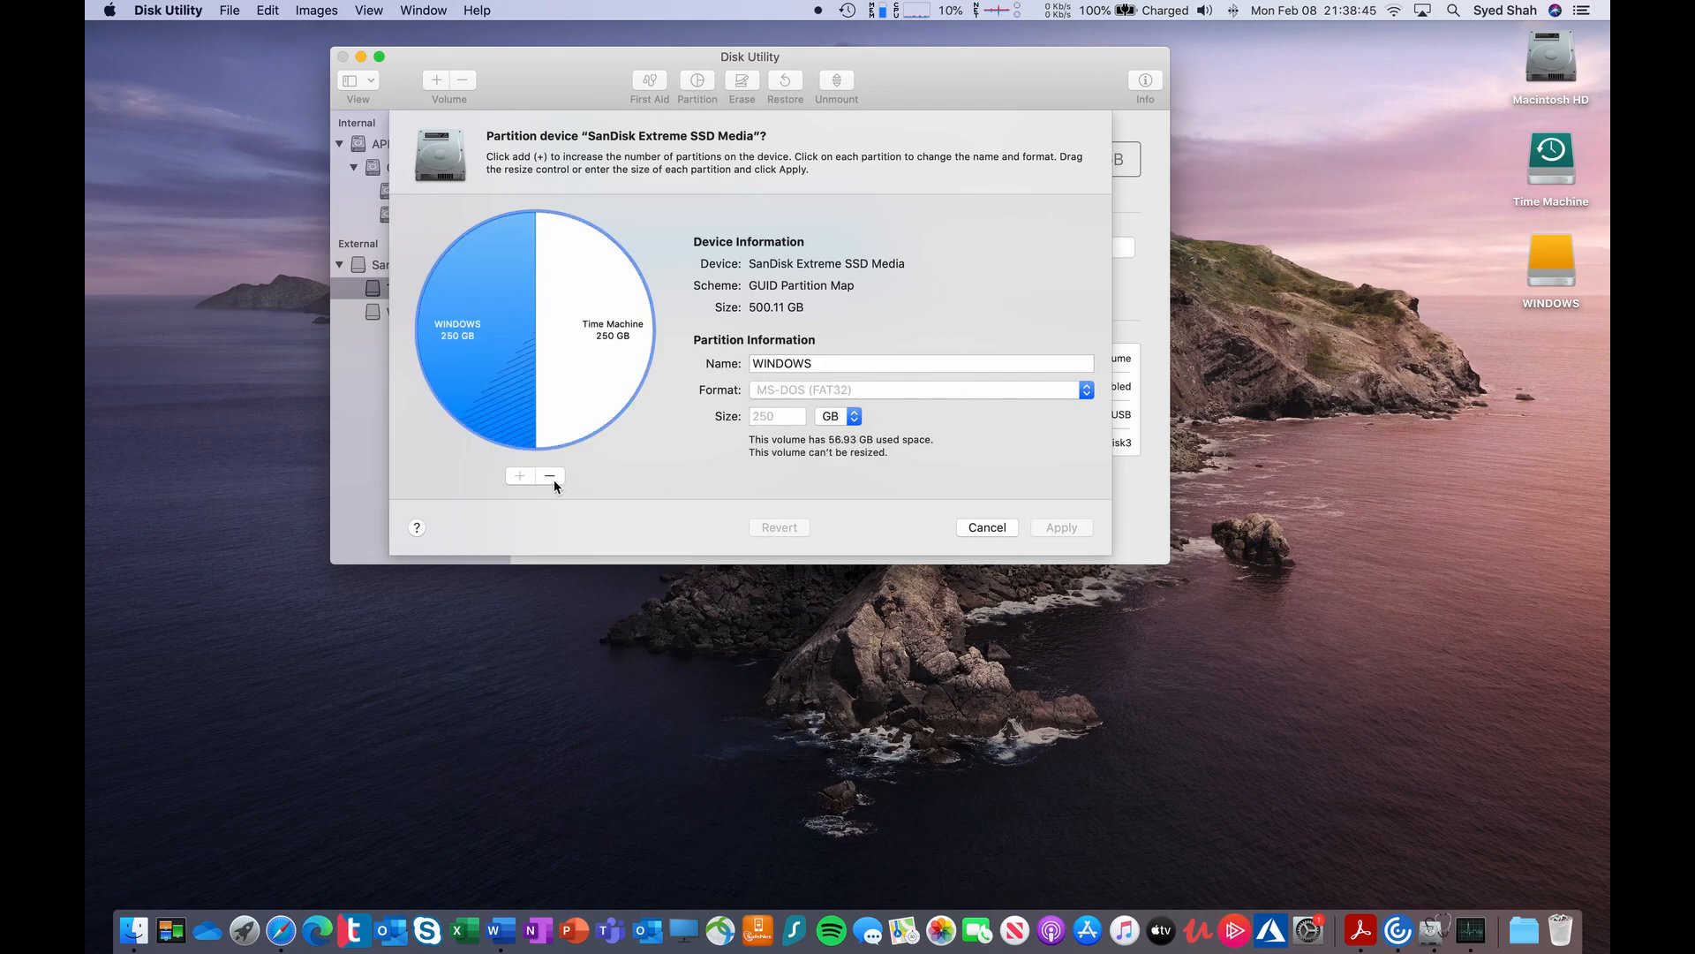
- Remove the WINDOWS partition so Time Machine fills 499 GB, and apply the layout
{"action": "left_click", "coordinate": [549, 476]}
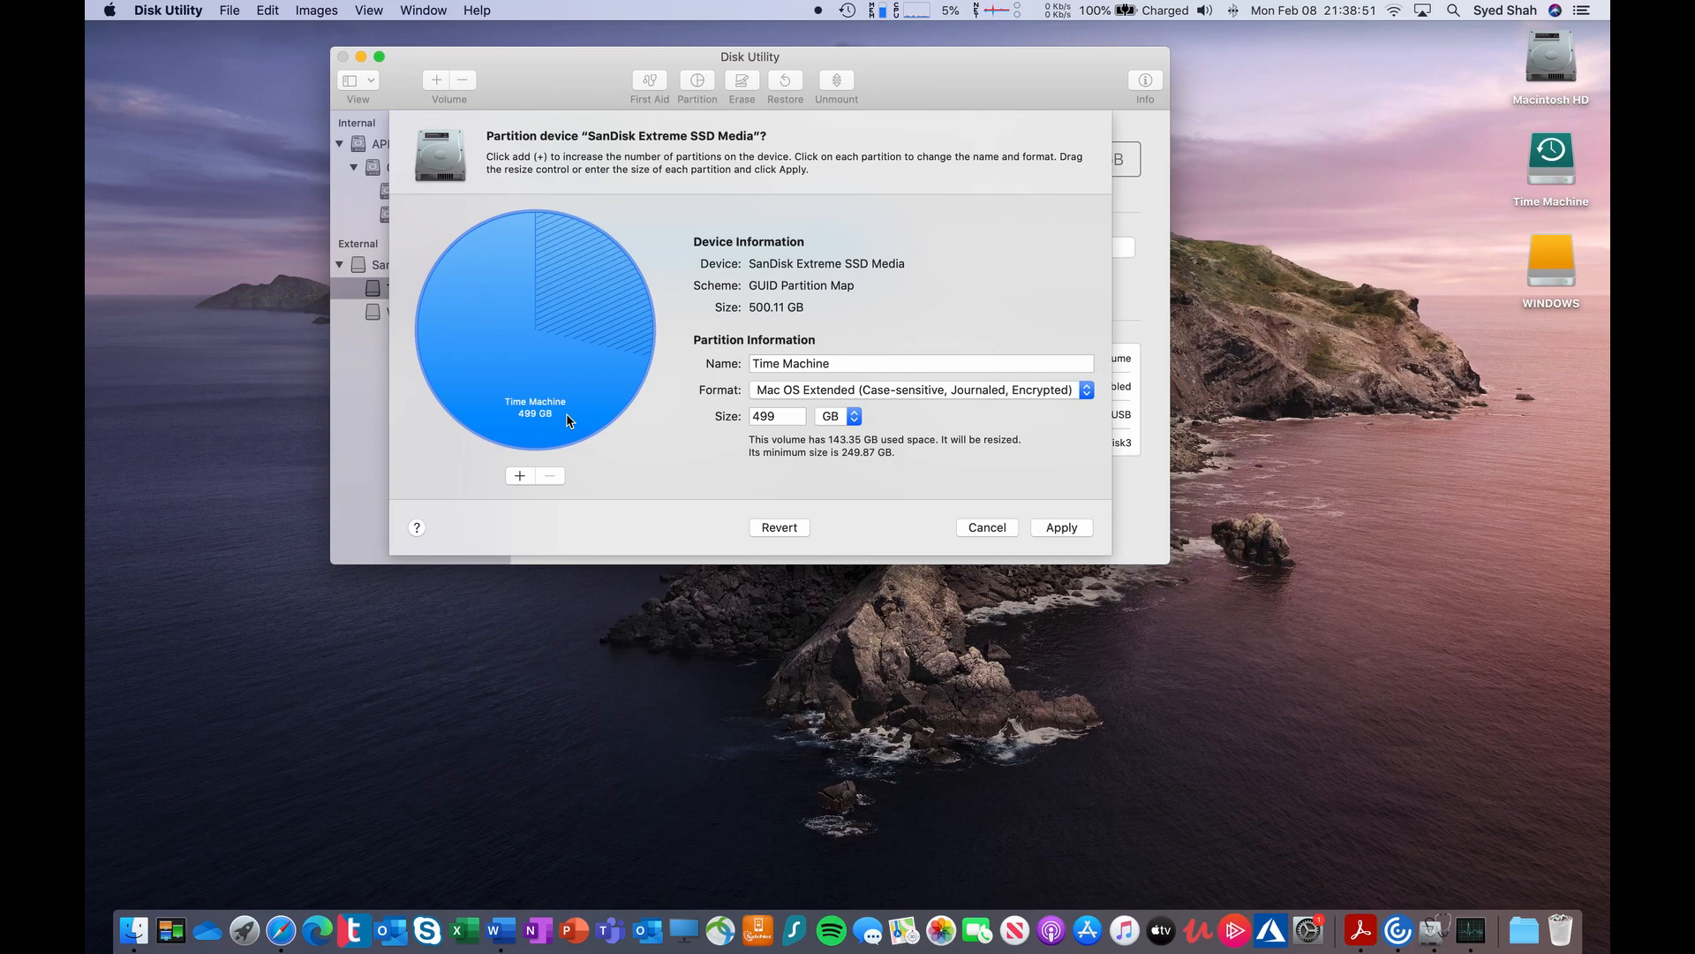
{"action": "left_click", "coordinate": [1060, 526]}
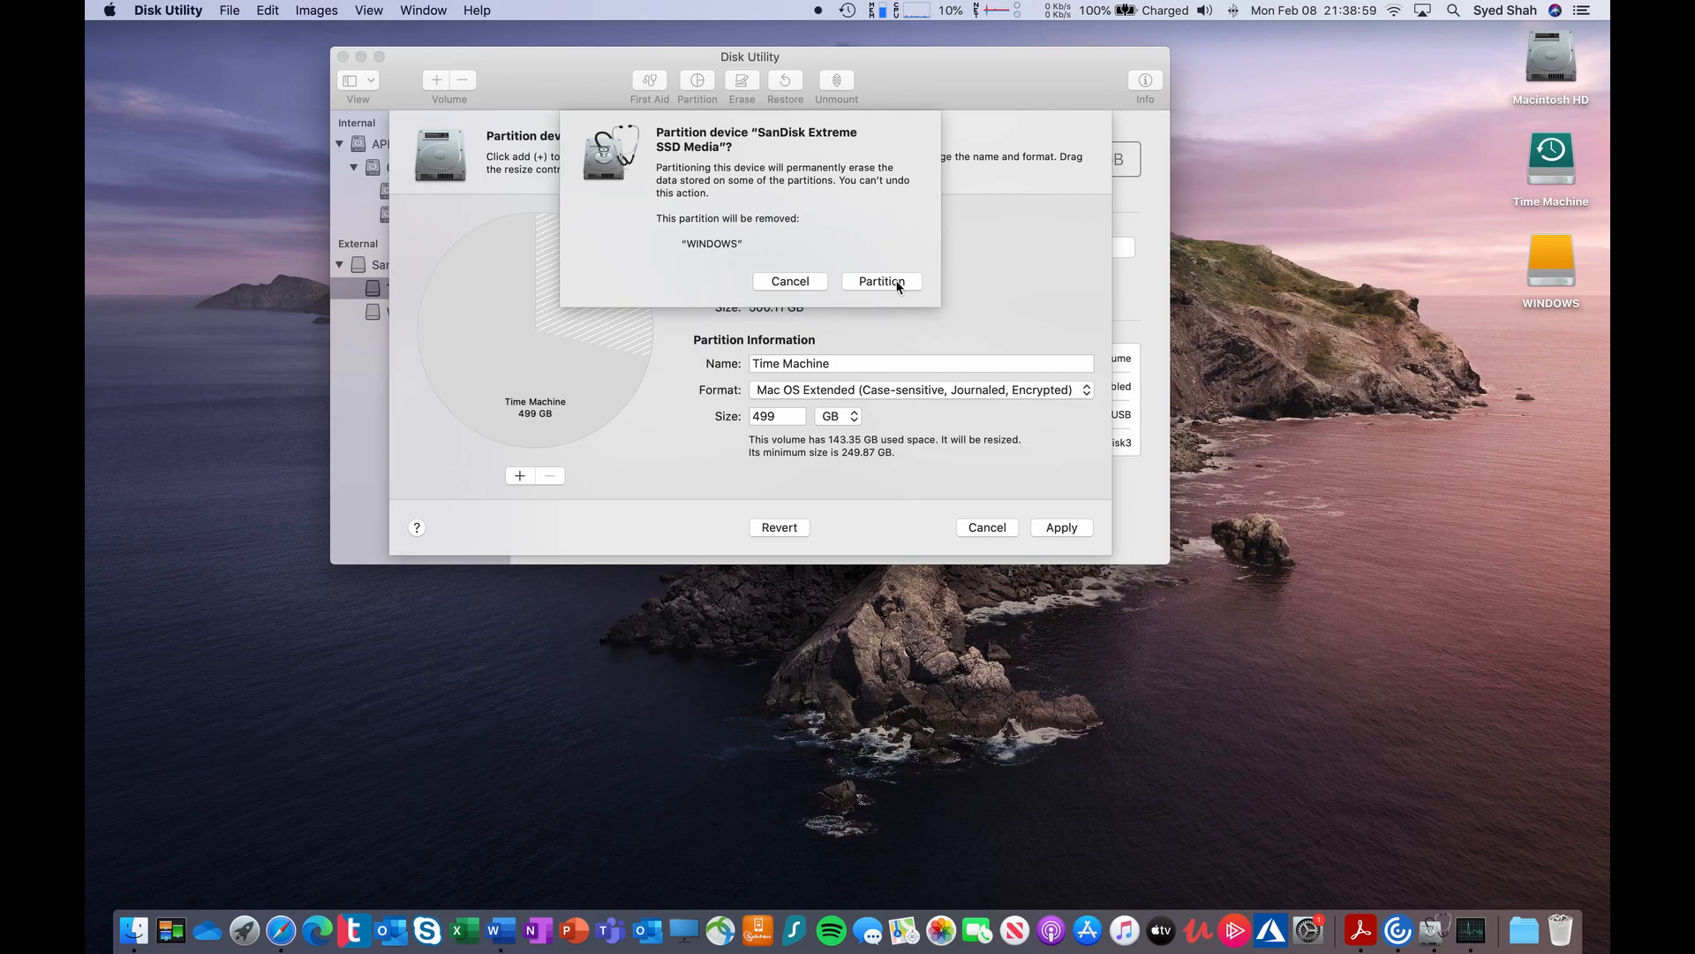
- Confirm the repartition, erasing WINDOWS and growing Time Machine to 499.41 GB
{"action": "left_click", "coordinate": [881, 280]}
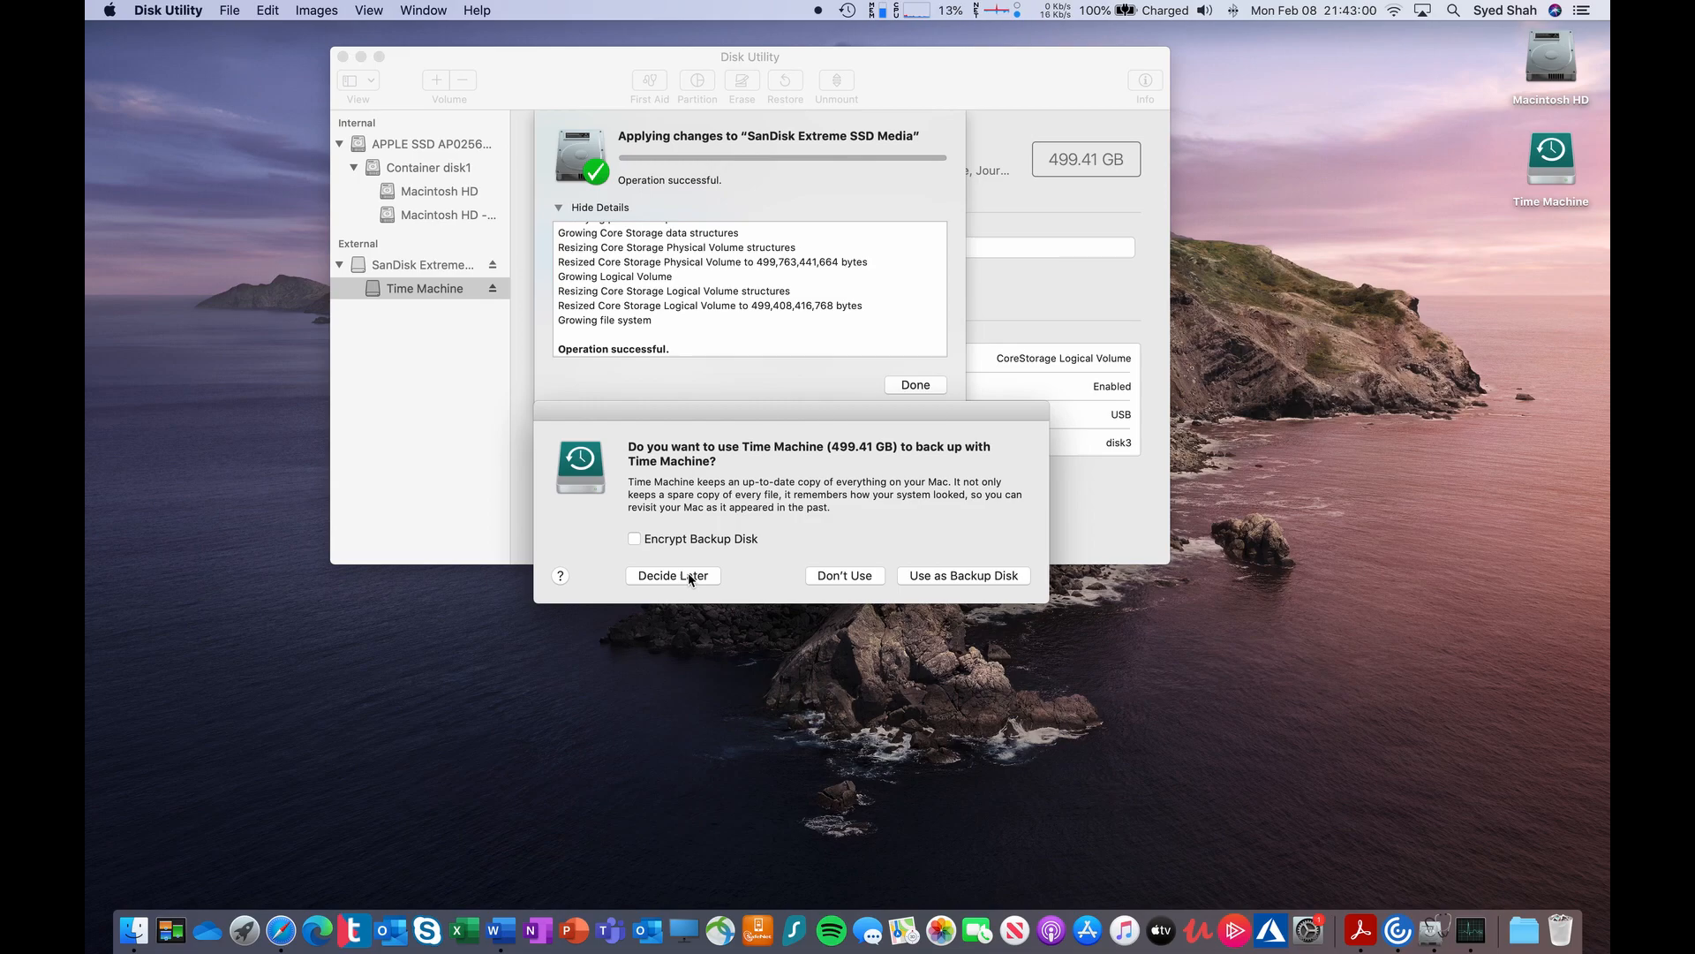
- Defer the backup-disk prompt and browse Time Machine's Backups.backupdb to the MacBook Pro folder
{"action": "left_click", "coordinate": [671, 573]}
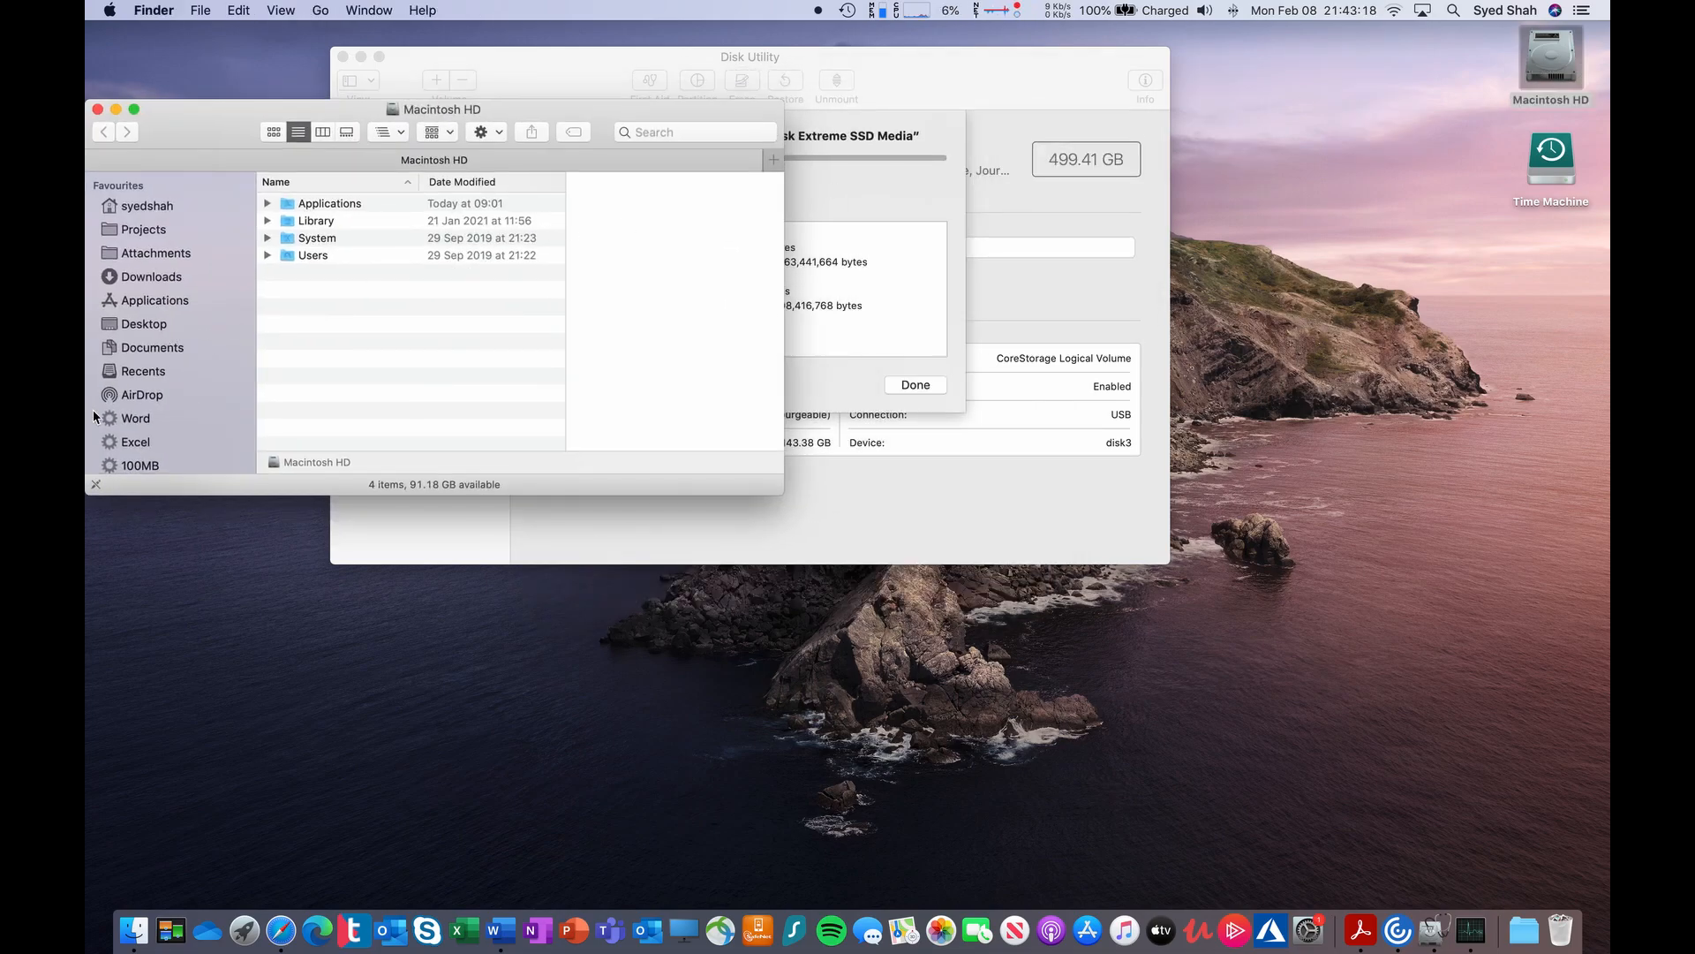
{"action": "left_click", "coordinate": [158, 332]}
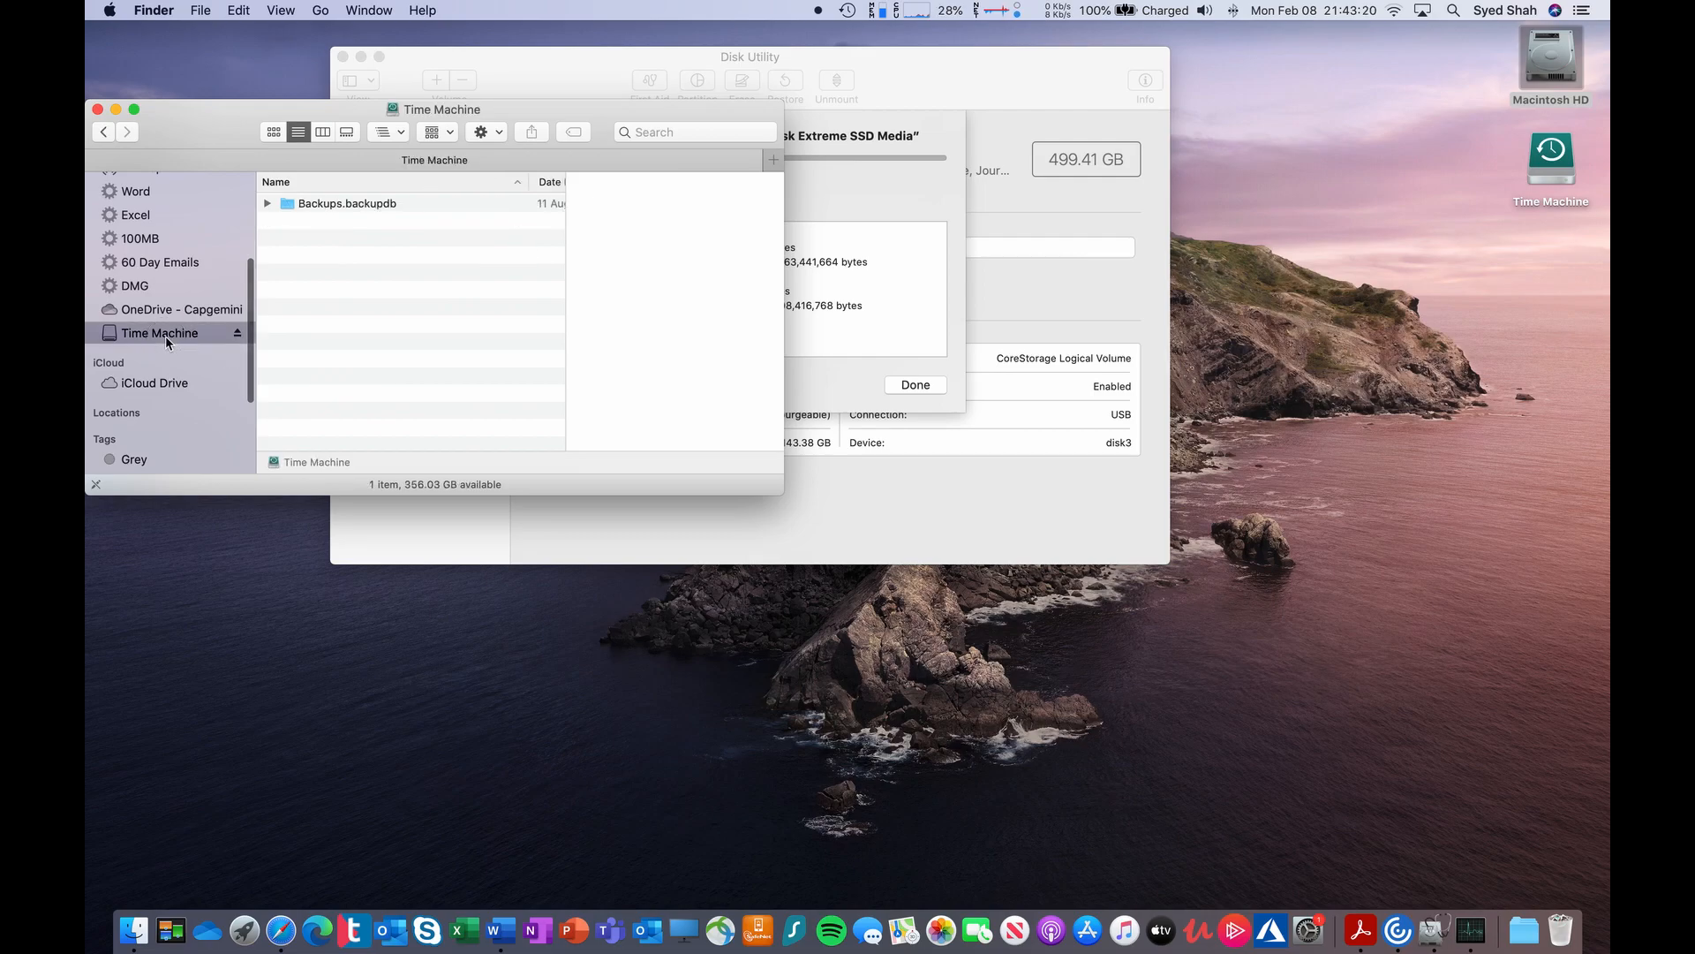
{"action": "double_click", "coordinate": [346, 204]}
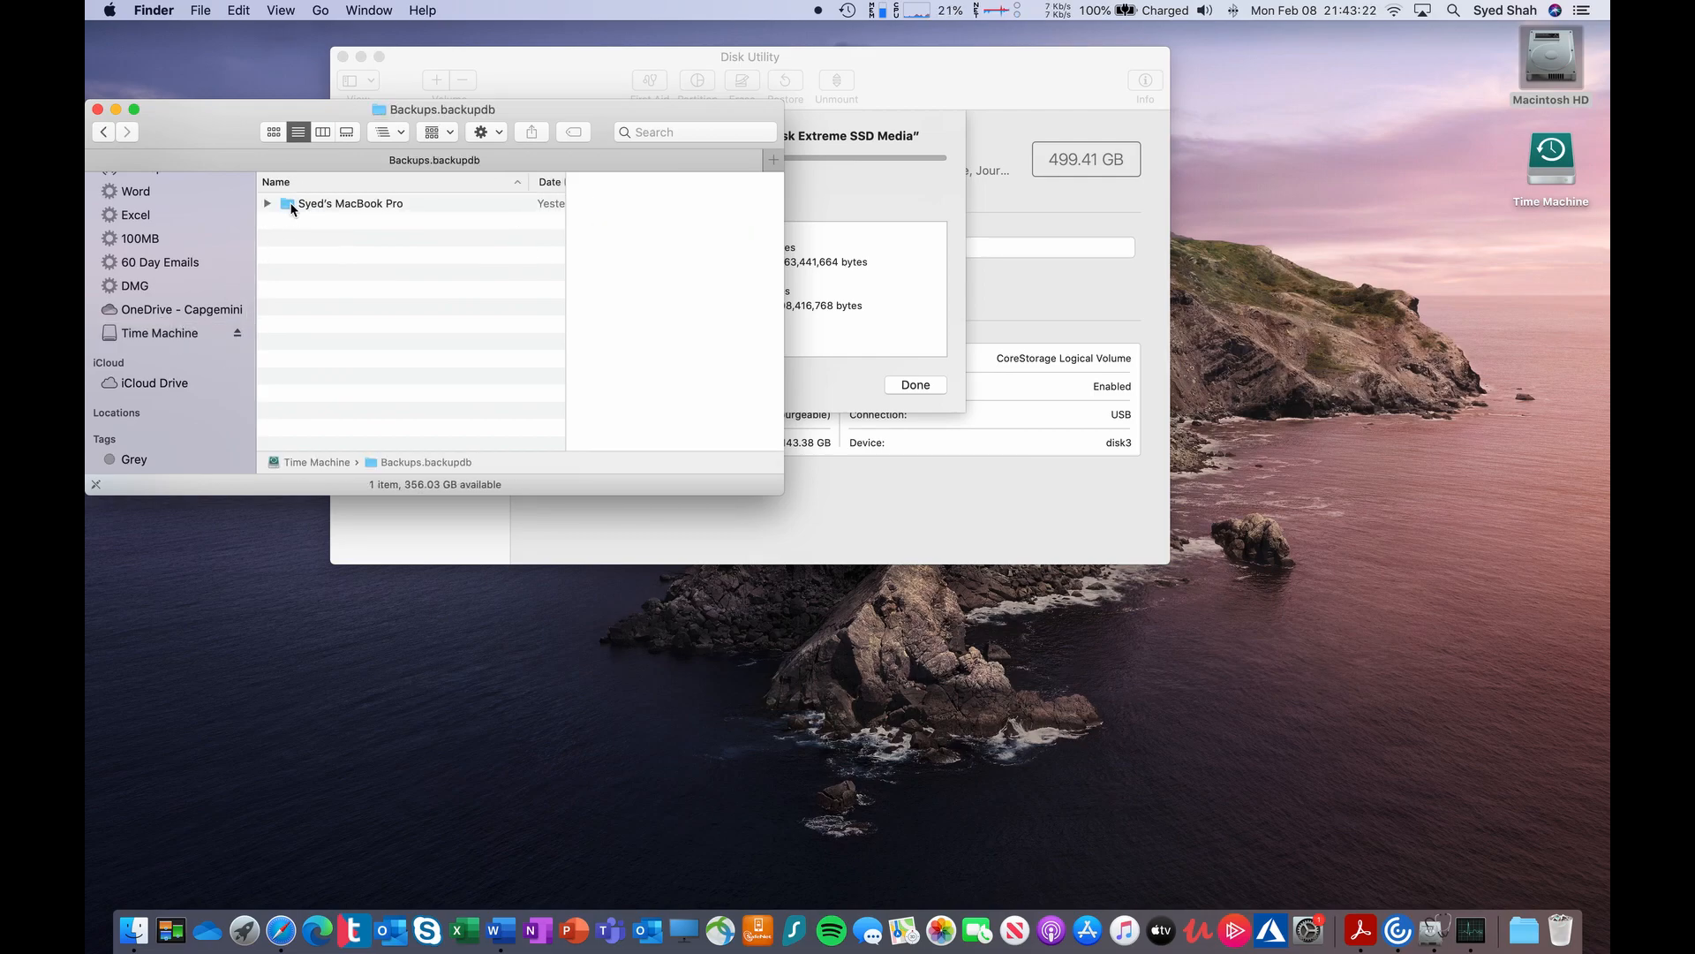
{"action": "double_click", "coordinate": [349, 203]}
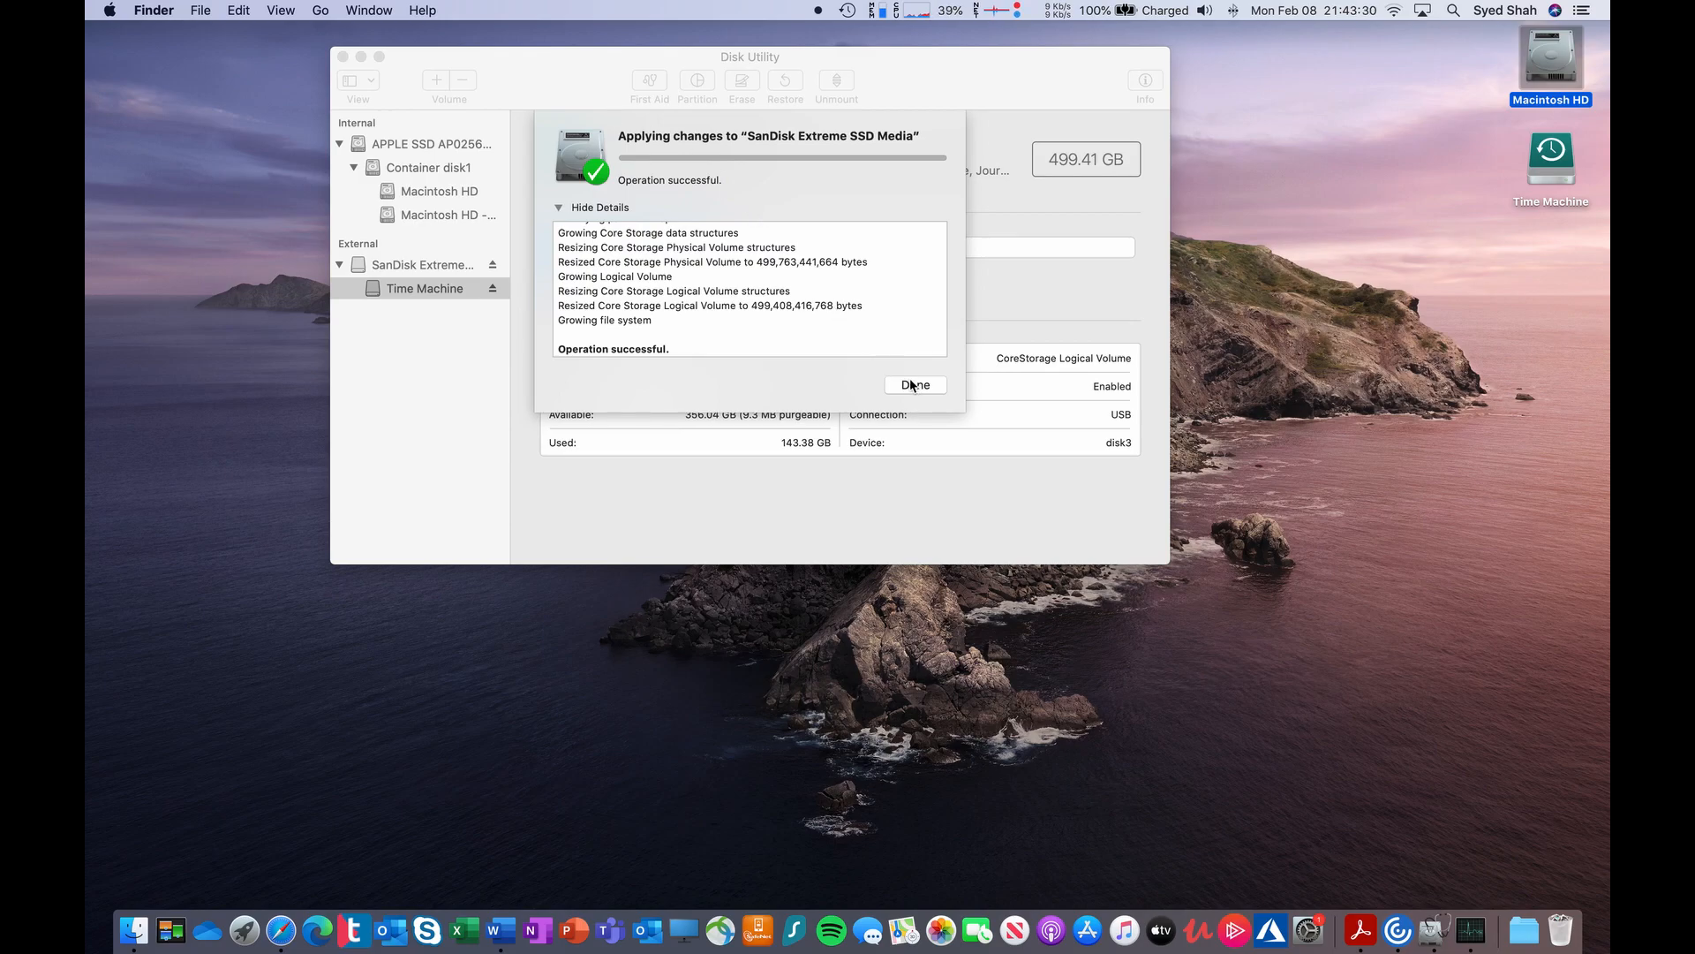
- Dismiss the success report and verify Time Machine shows 499.41 GB with 355.99 GB free
{"action": "left_click", "coordinate": [914, 385]}
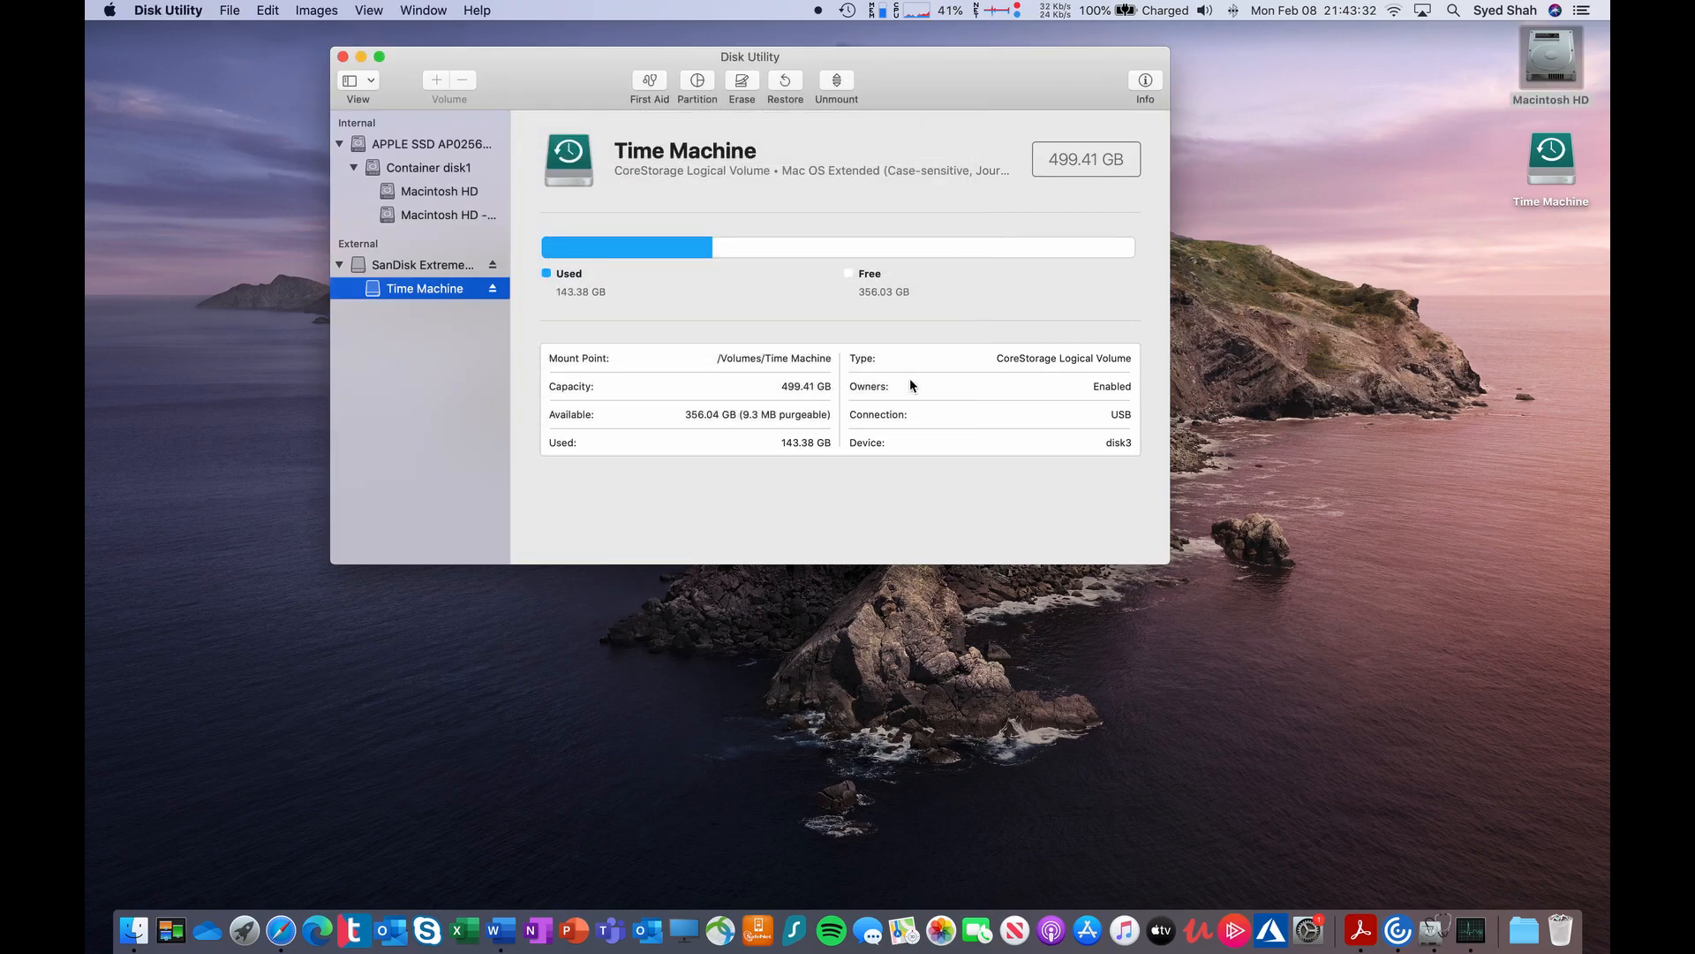
{"action": "left_click", "coordinate": [422, 265]}
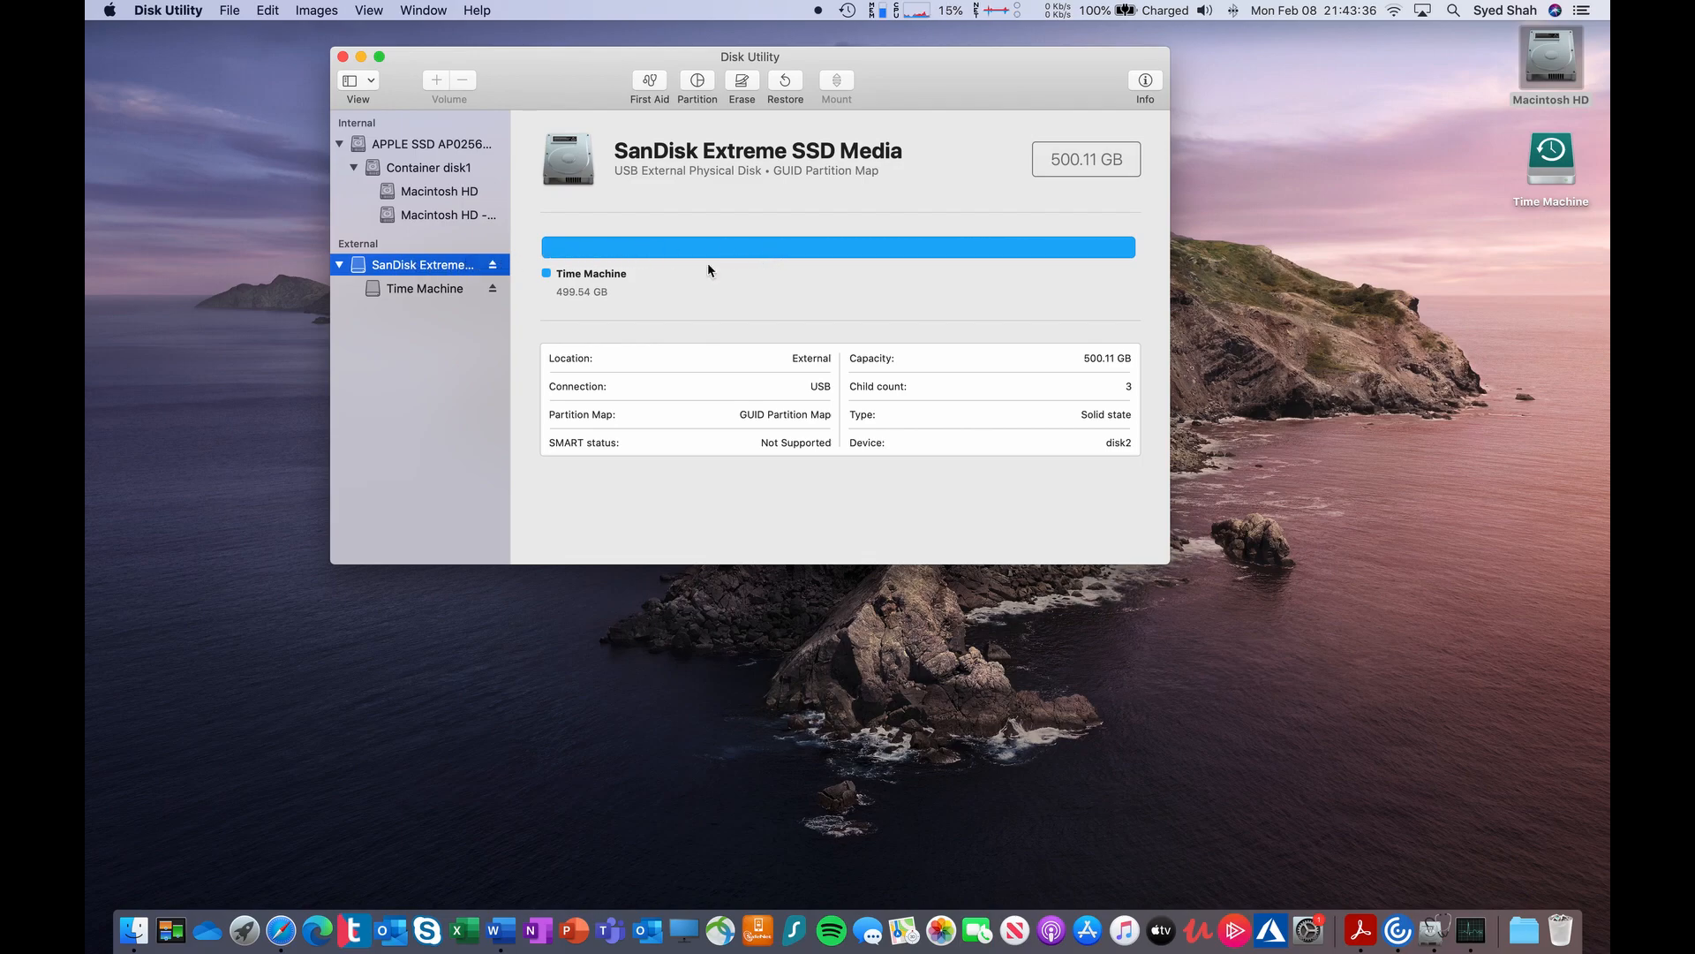
{"action": "left_click", "coordinate": [423, 289]}
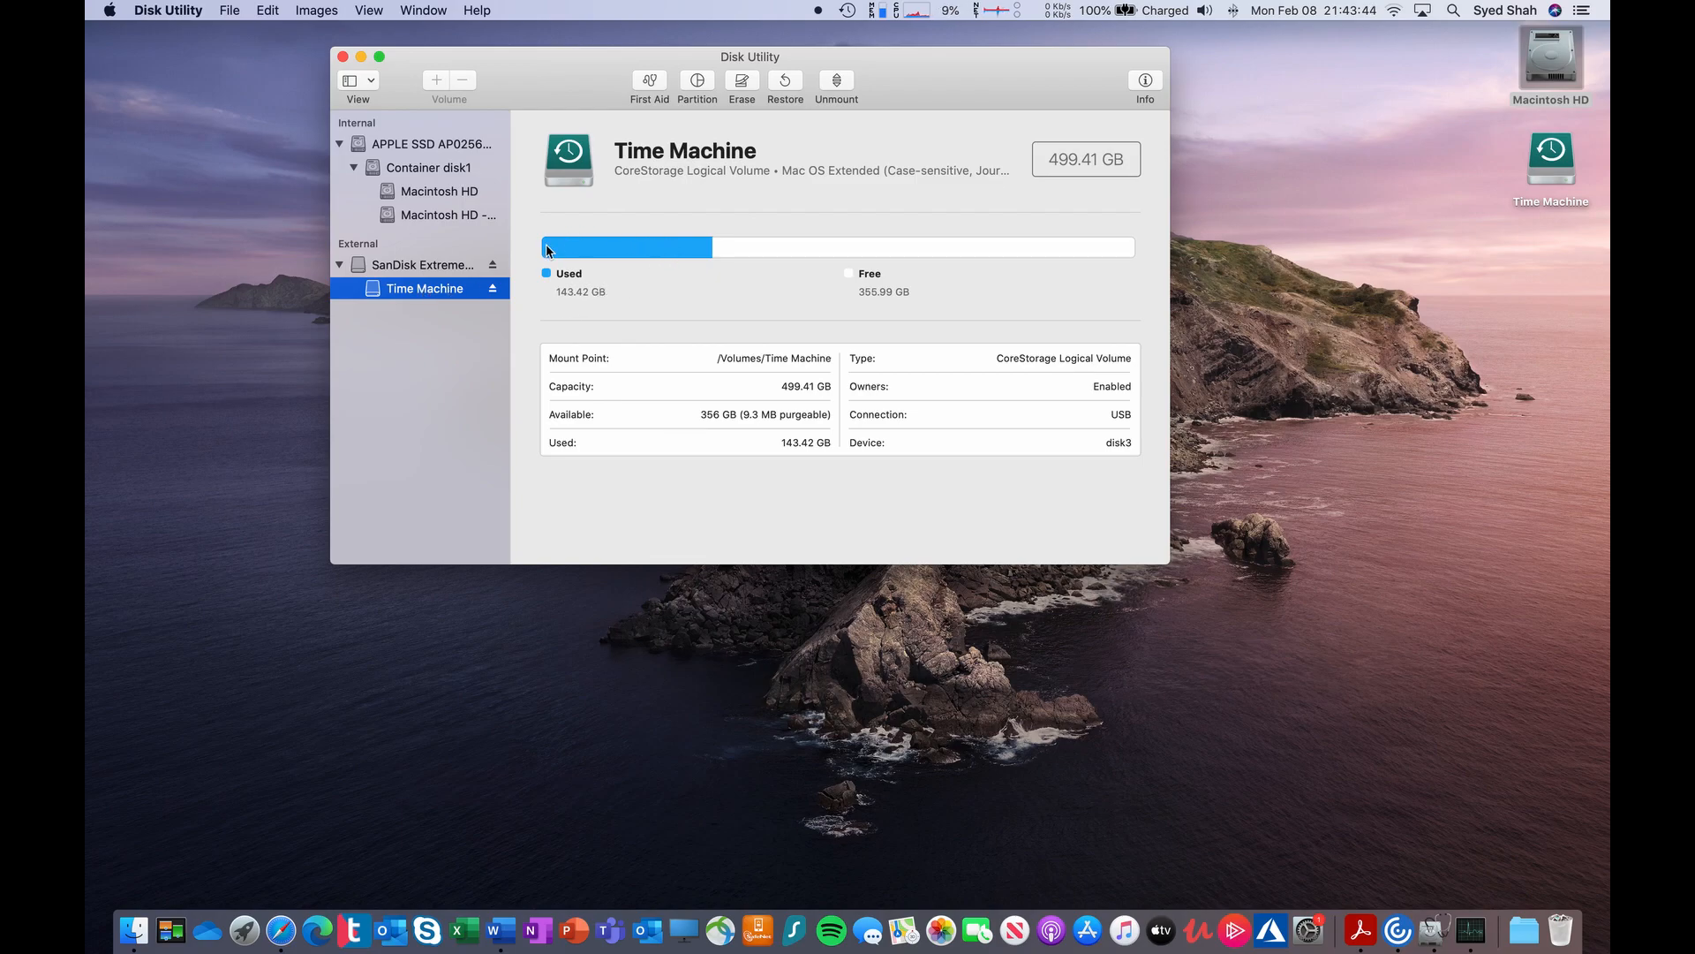
{"action": "mouse_move", "coordinate": [664, 284]}
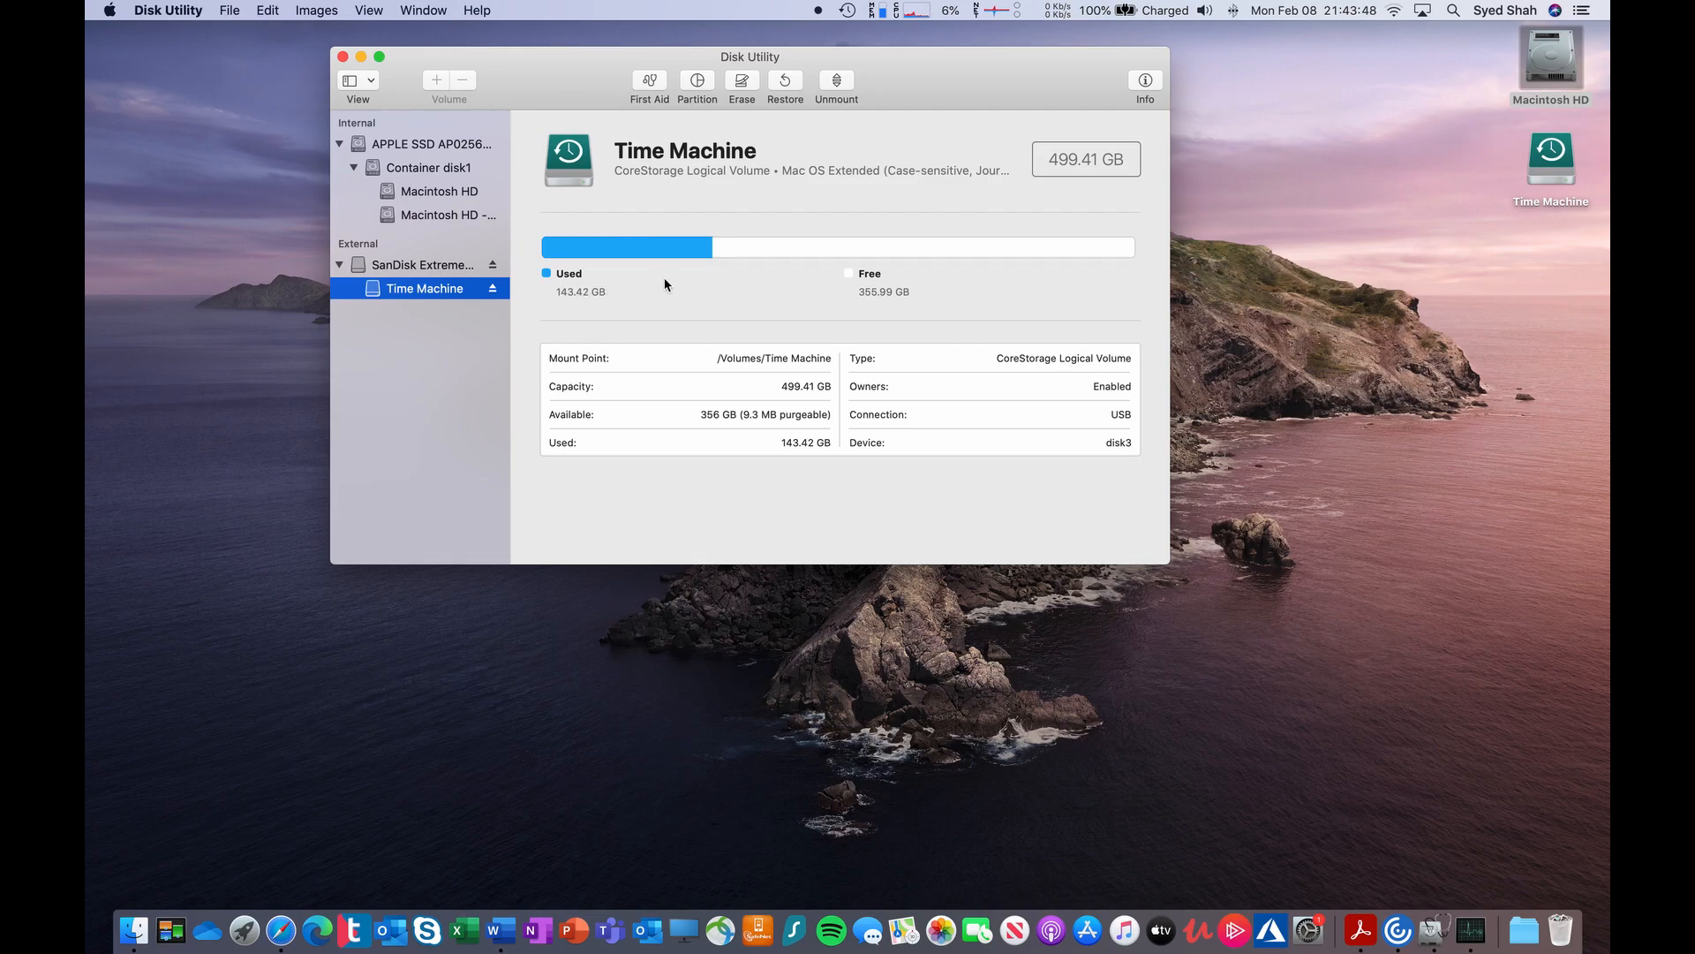
{"action": "mouse_move", "coordinate": [865, 307]}
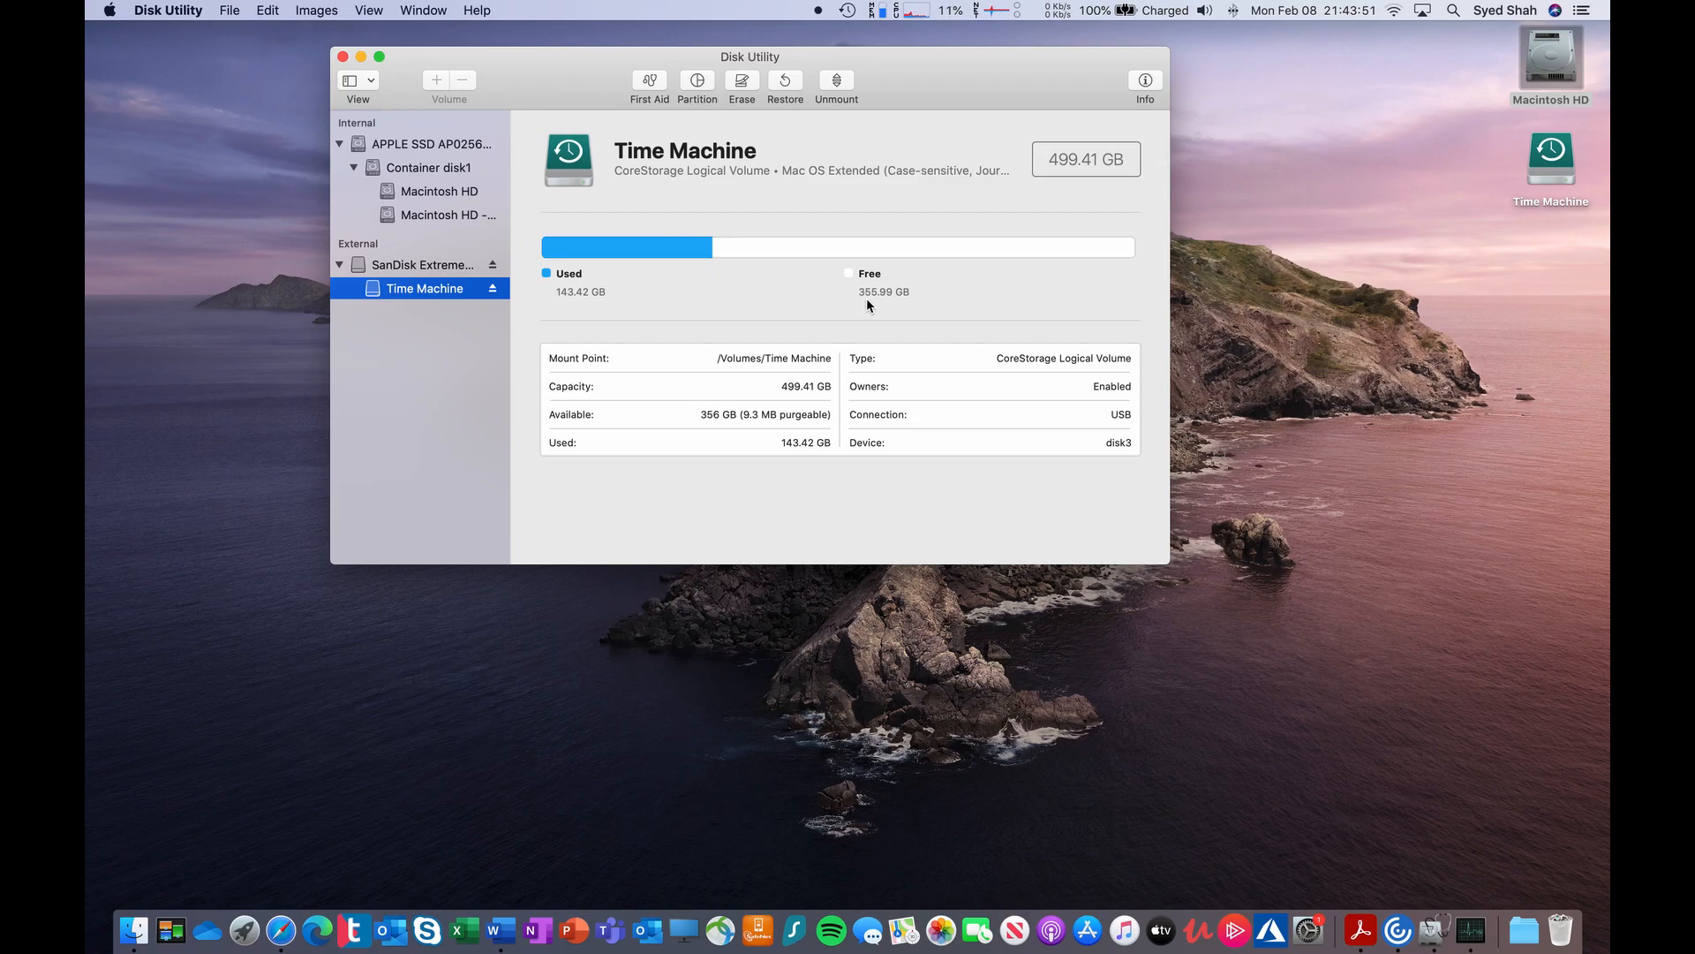
{"action": "mouse_move", "coordinate": [877, 255]}
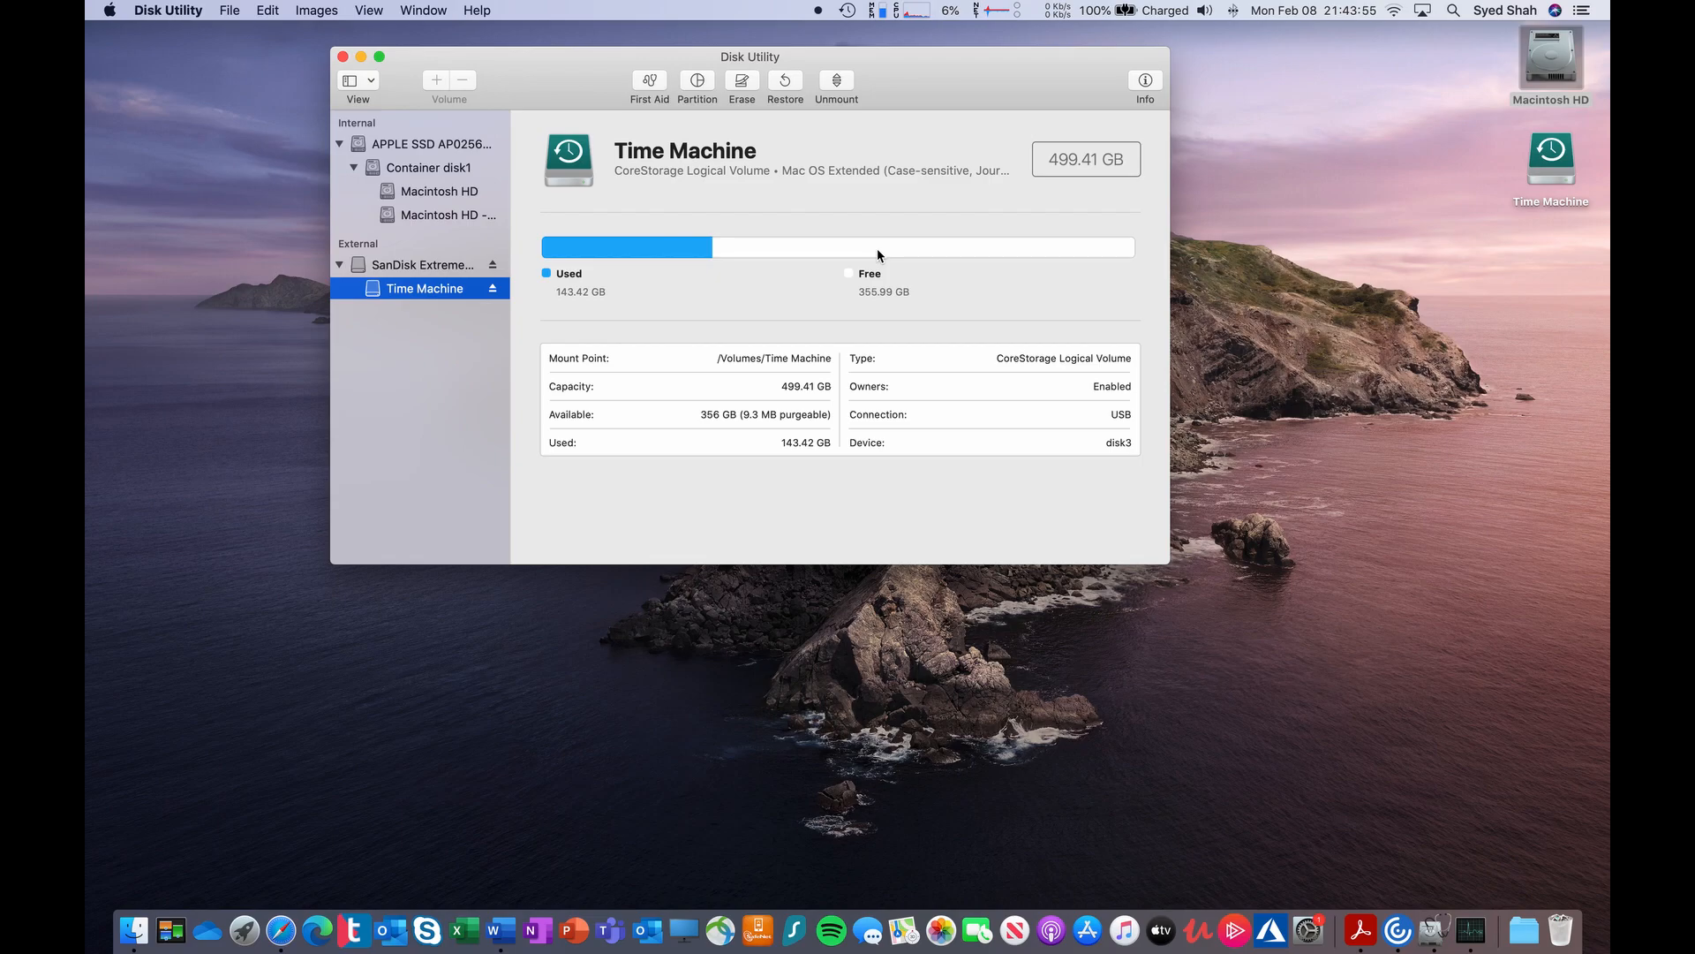
{"action": "mouse_move", "coordinate": [862, 254]}
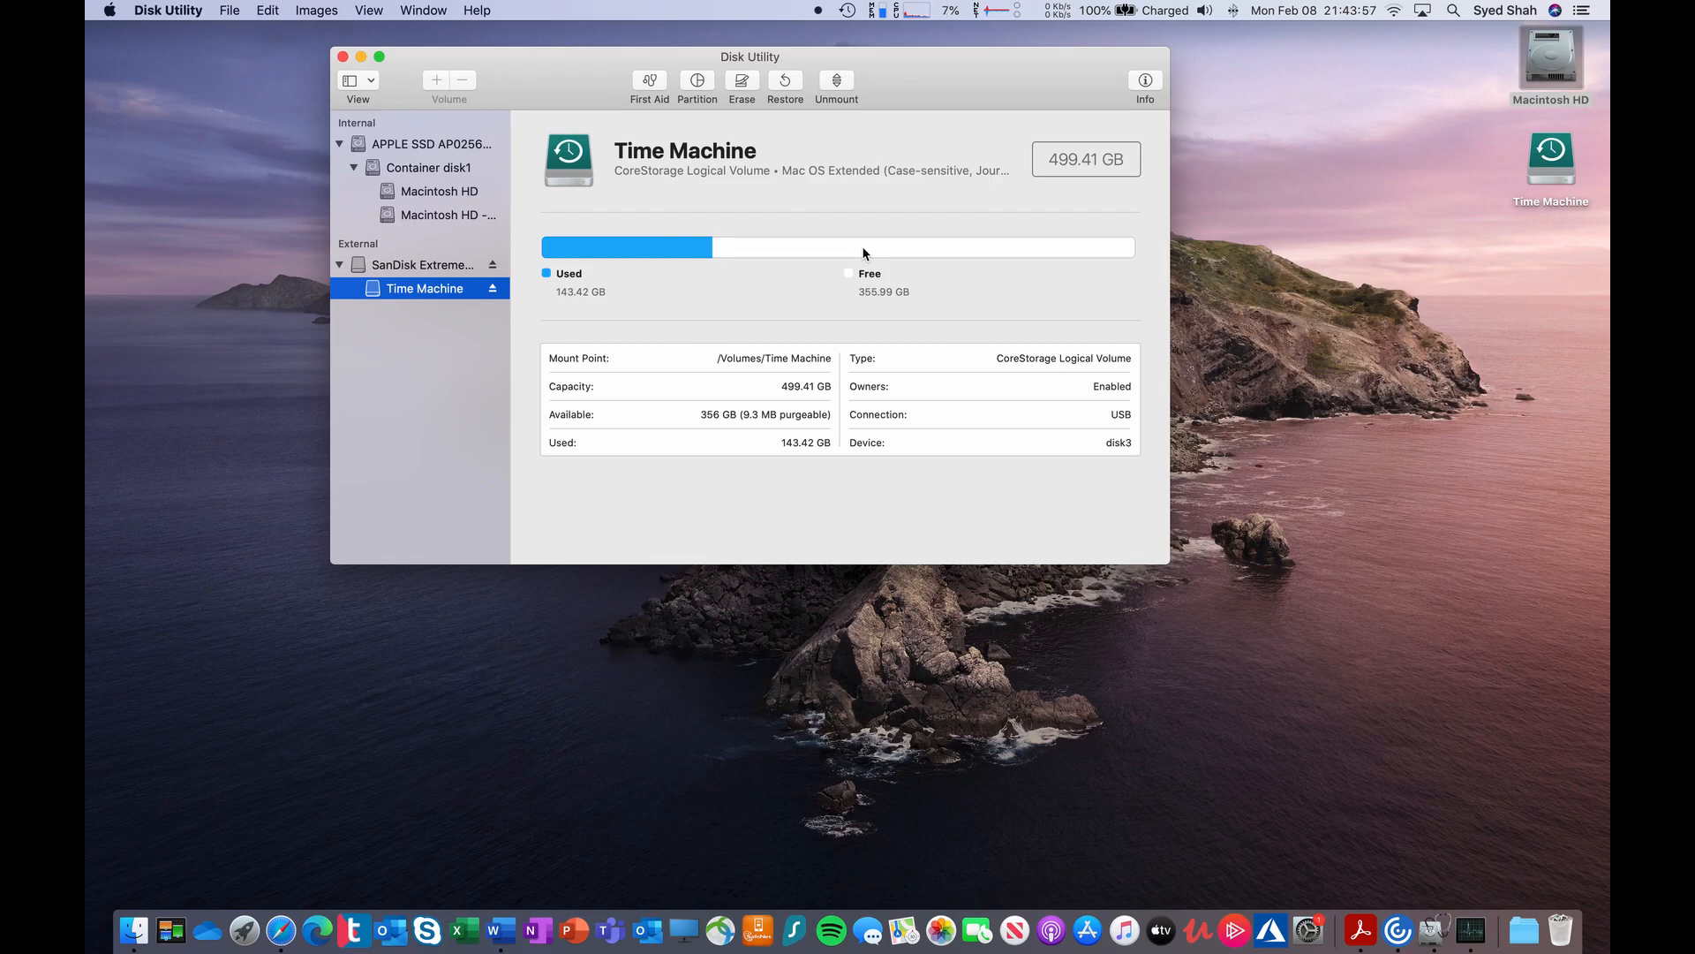